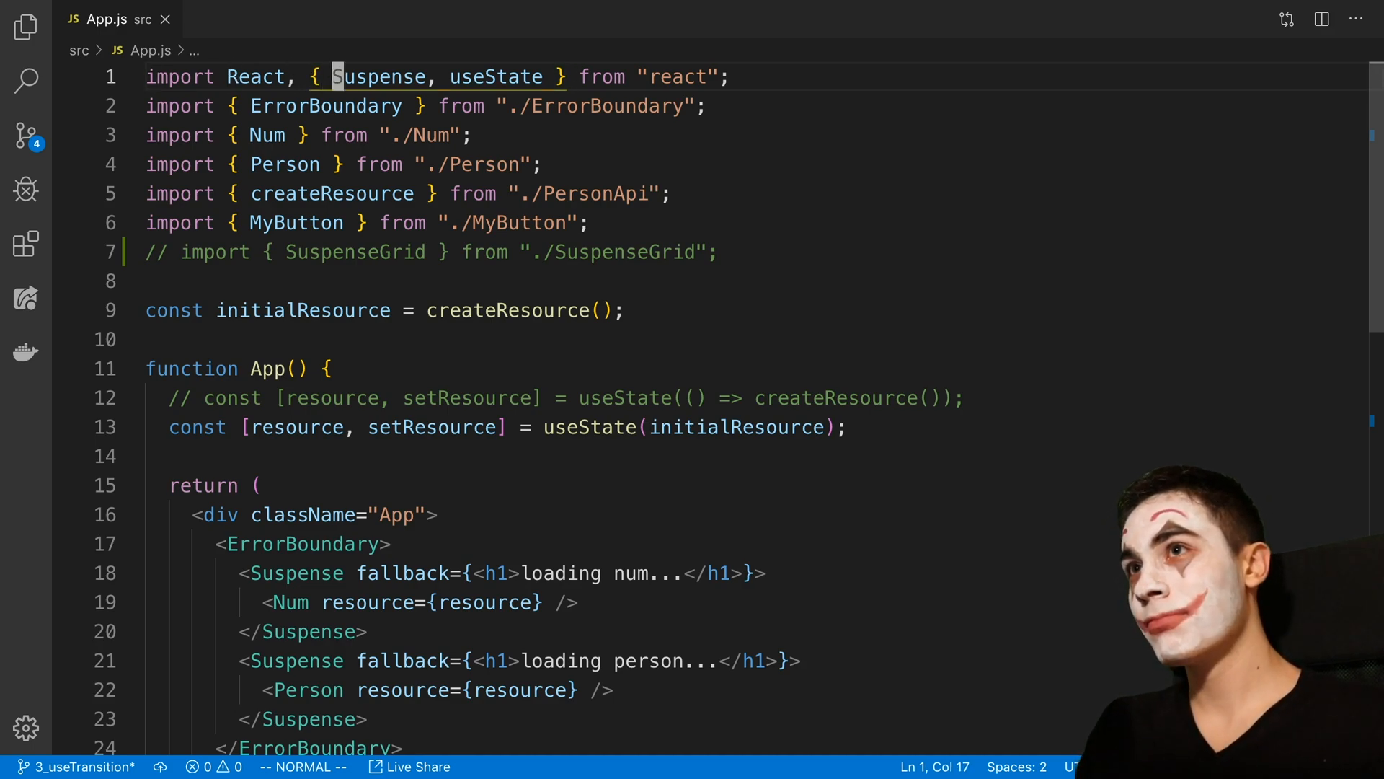
Add ', SuspenseList' inside the braces of the react import on line 1 of App.js
{"action": "type", "text": ", SuspenseList"}
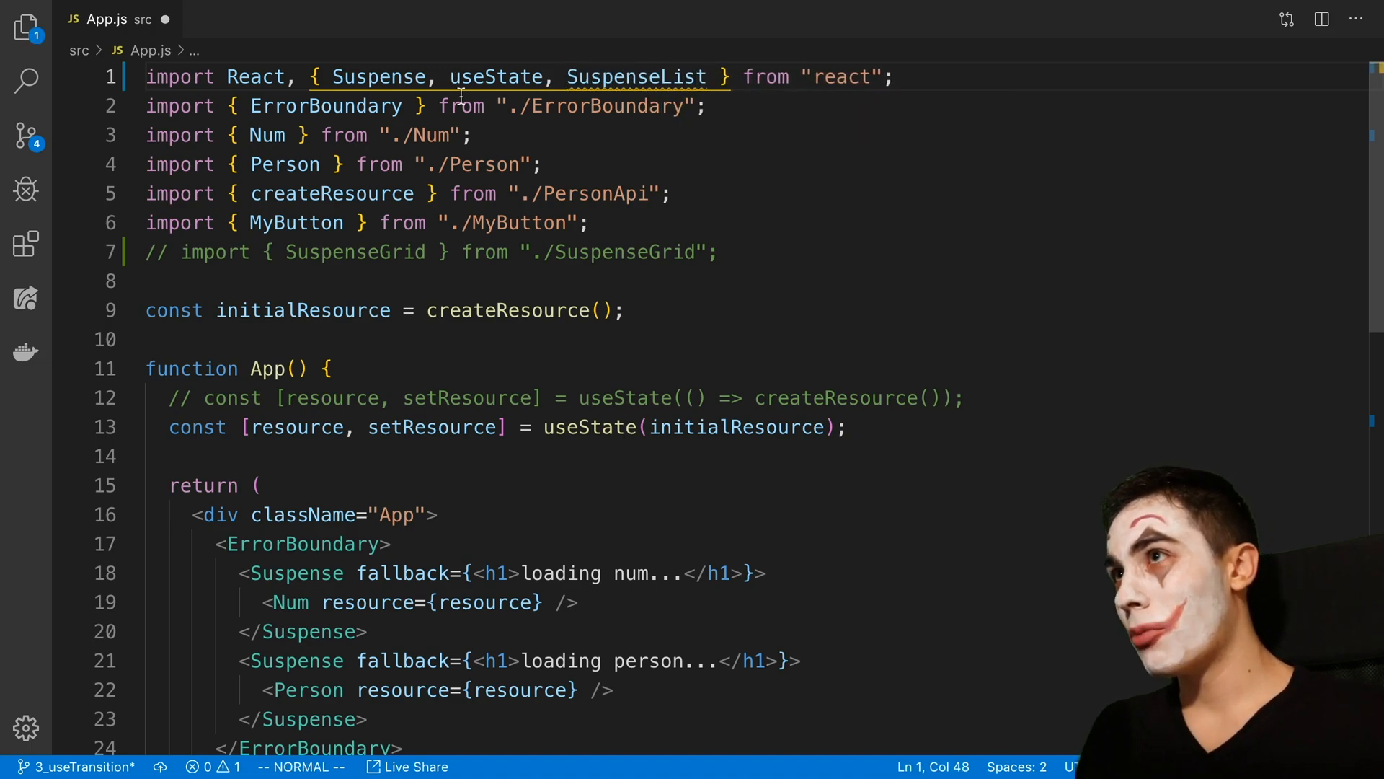
{"action": "scroll", "scroll_direction": "down", "scroll_amount": 3}
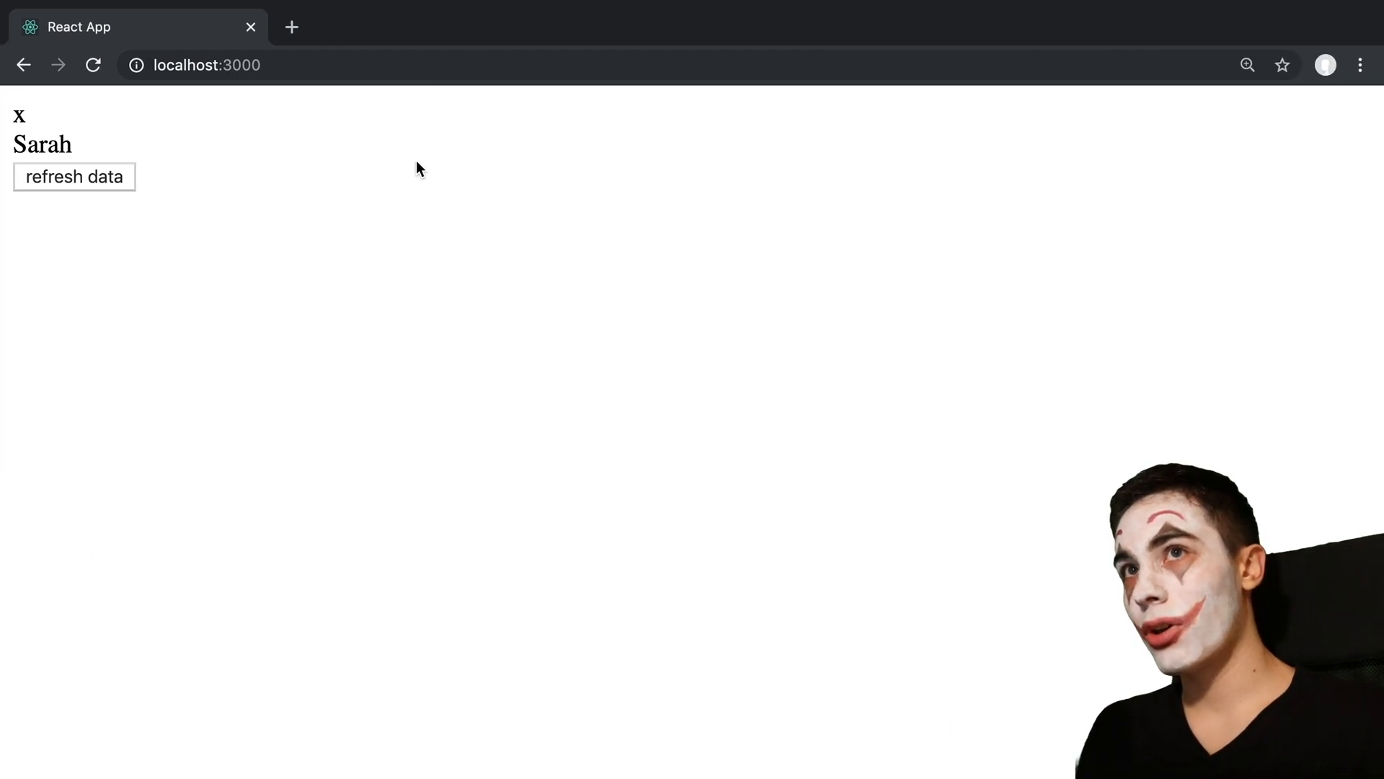
Refresh the demo data repeatedly so the person changes from Sarah to Terrence to Ella
{"action": "left_click", "coordinate": [73, 176]}
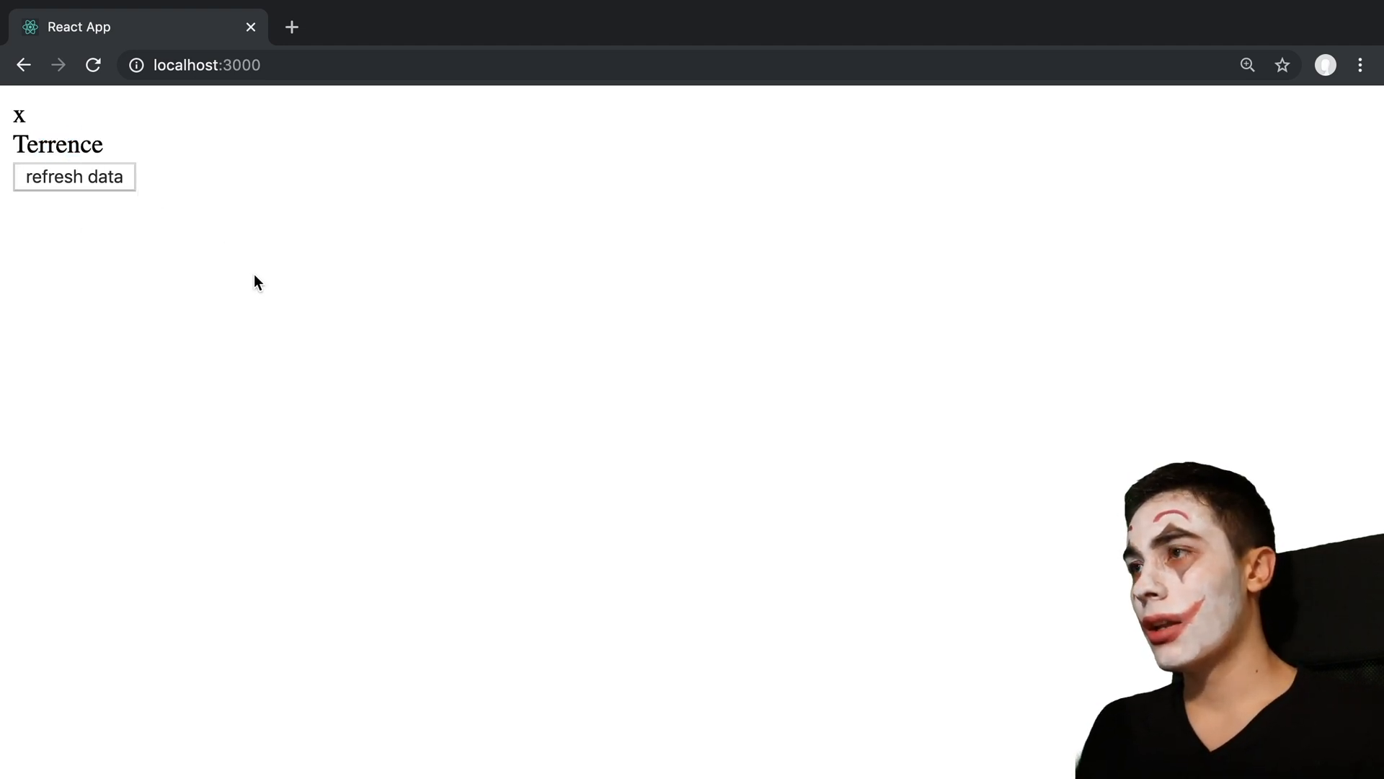
{"action": "left_click", "coordinate": [74, 177]}
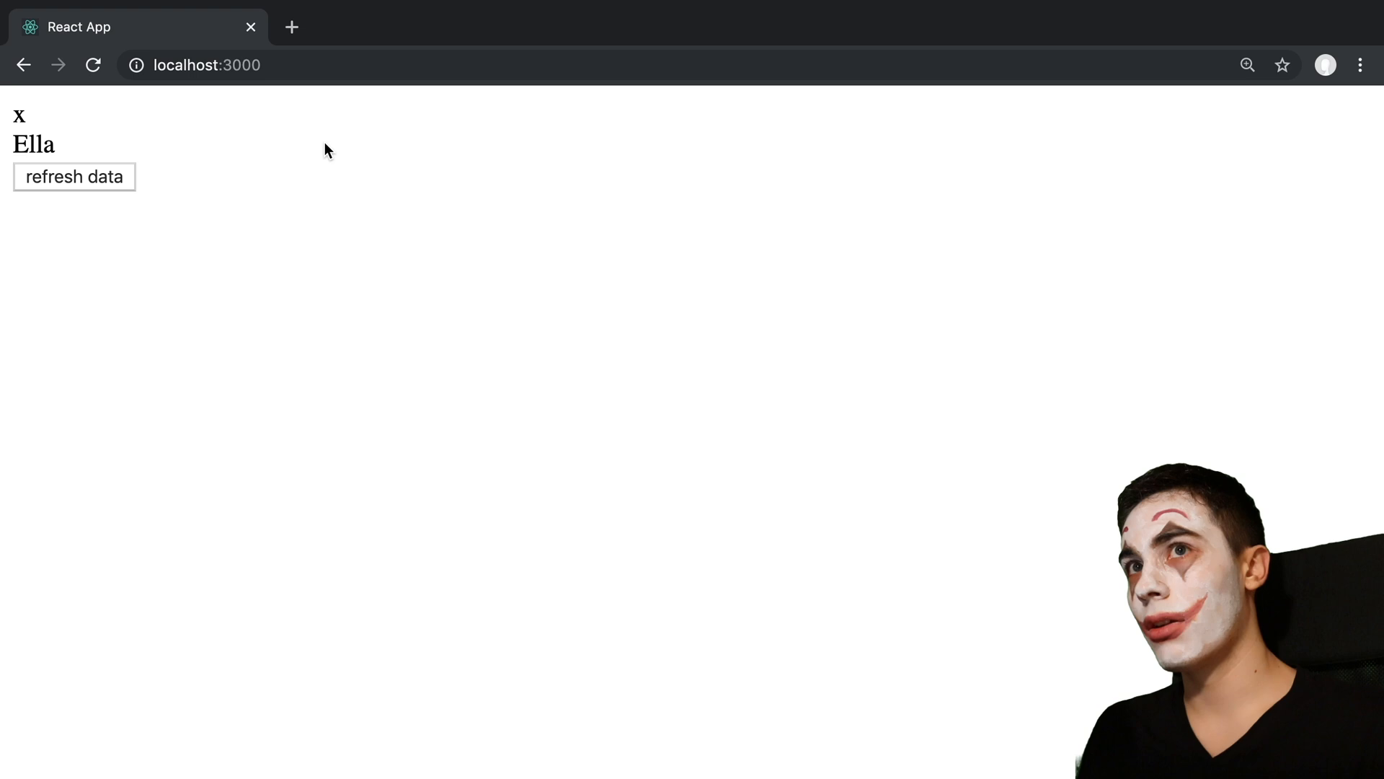
{"action": "double_click", "coordinate": [35, 142]}
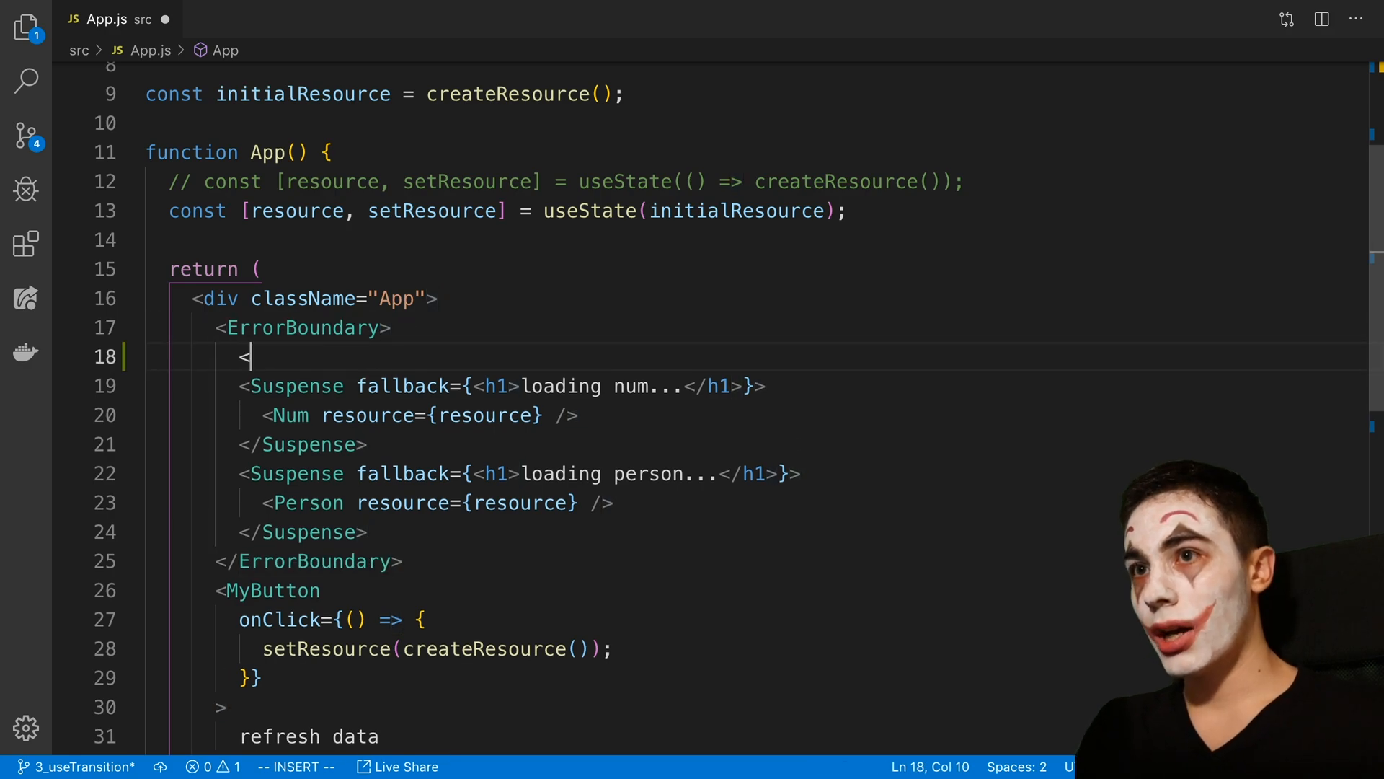
Wrap both Suspense blocks in <SuspenseList revealOrder="forwards"> and highlight the blocks to explain
{"action": "type", "text": "SuspenseList>"}
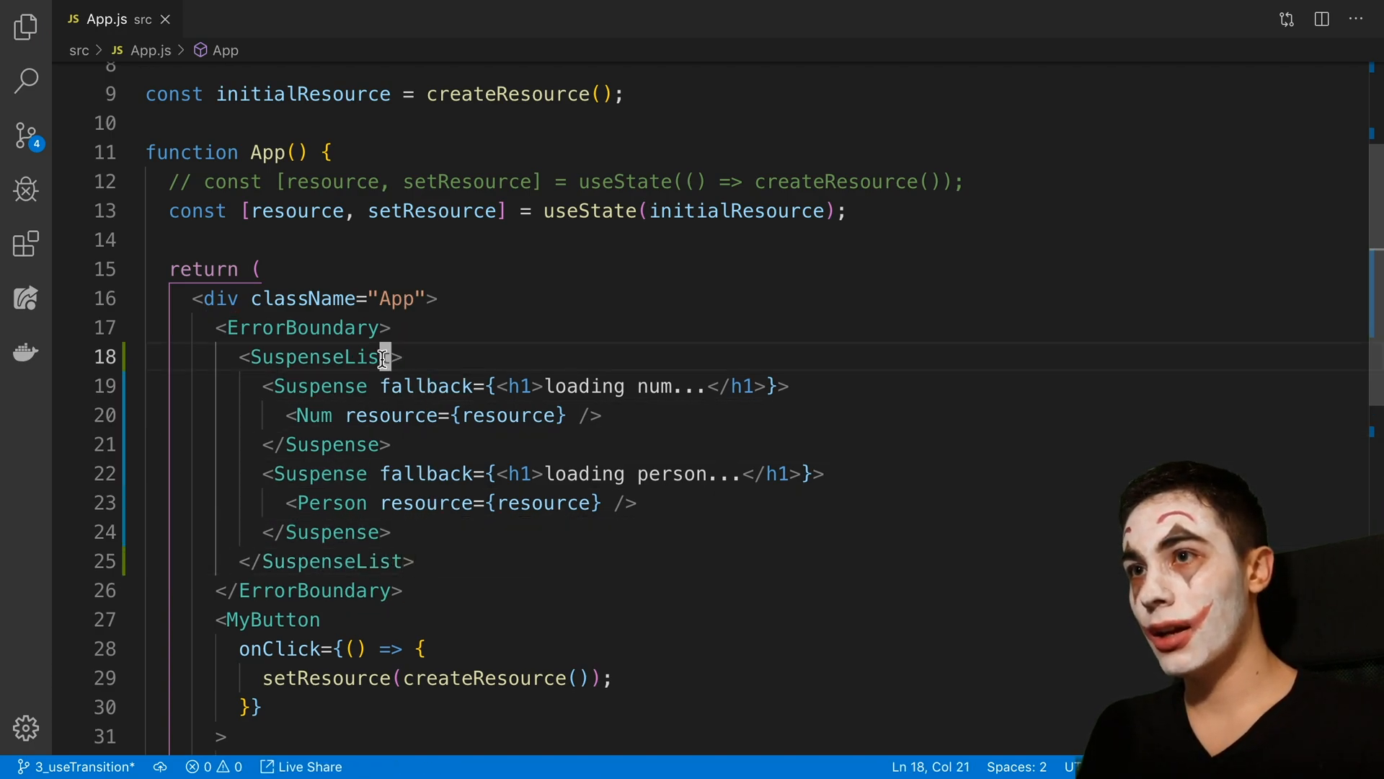
{"action": "type", "text": "revealOrder=\"forwards"}
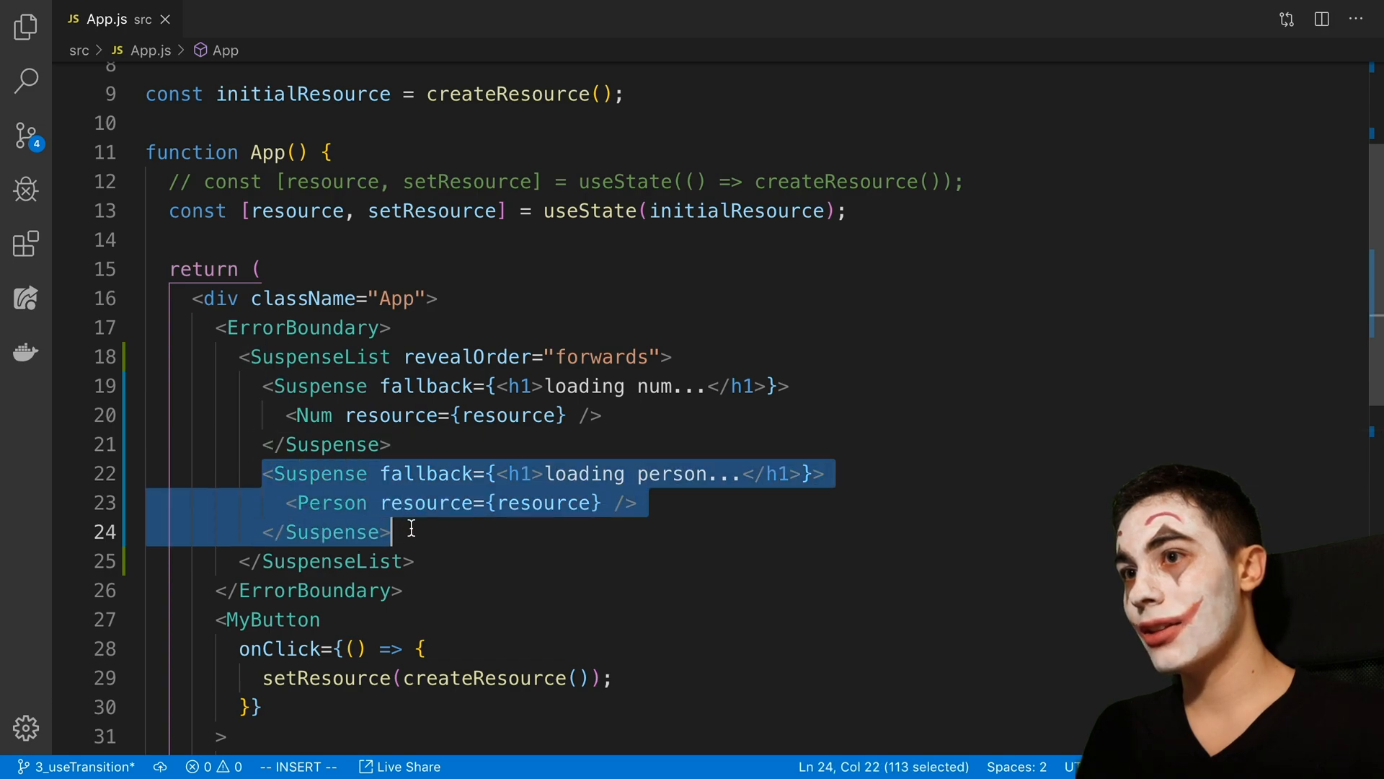
{"action": "left_click", "coordinate": [468, 543]}
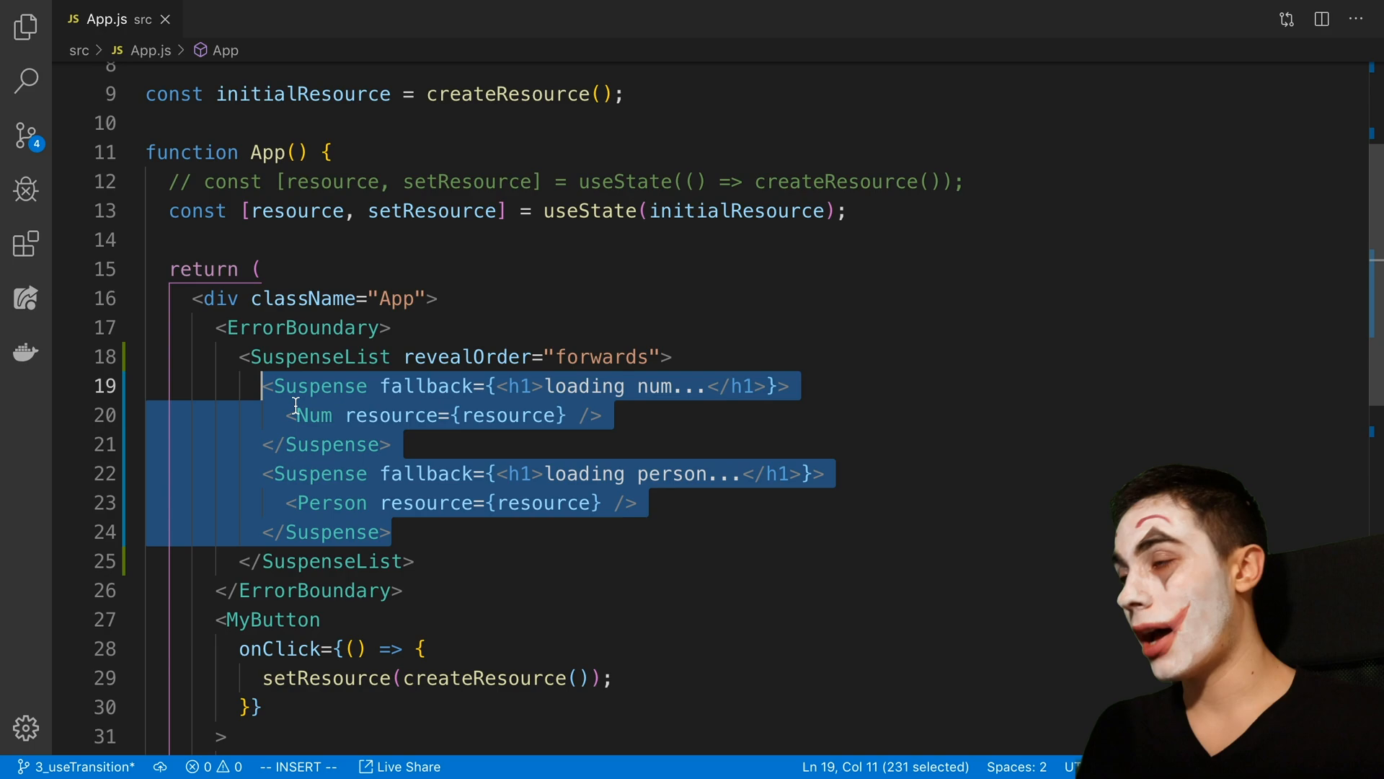
{"action": "left_click", "coordinate": [391, 444]}
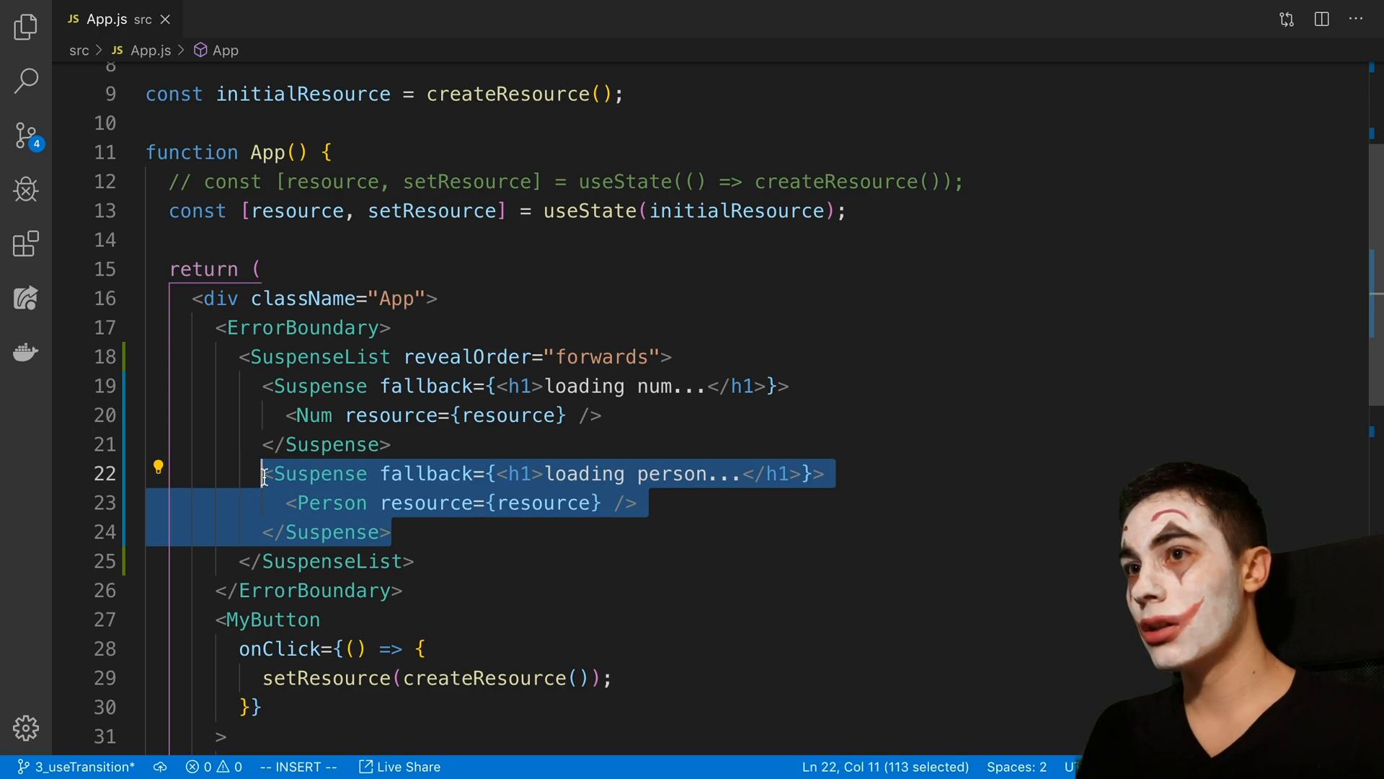
{"action": "mouse_move", "coordinate": [375, 445]}
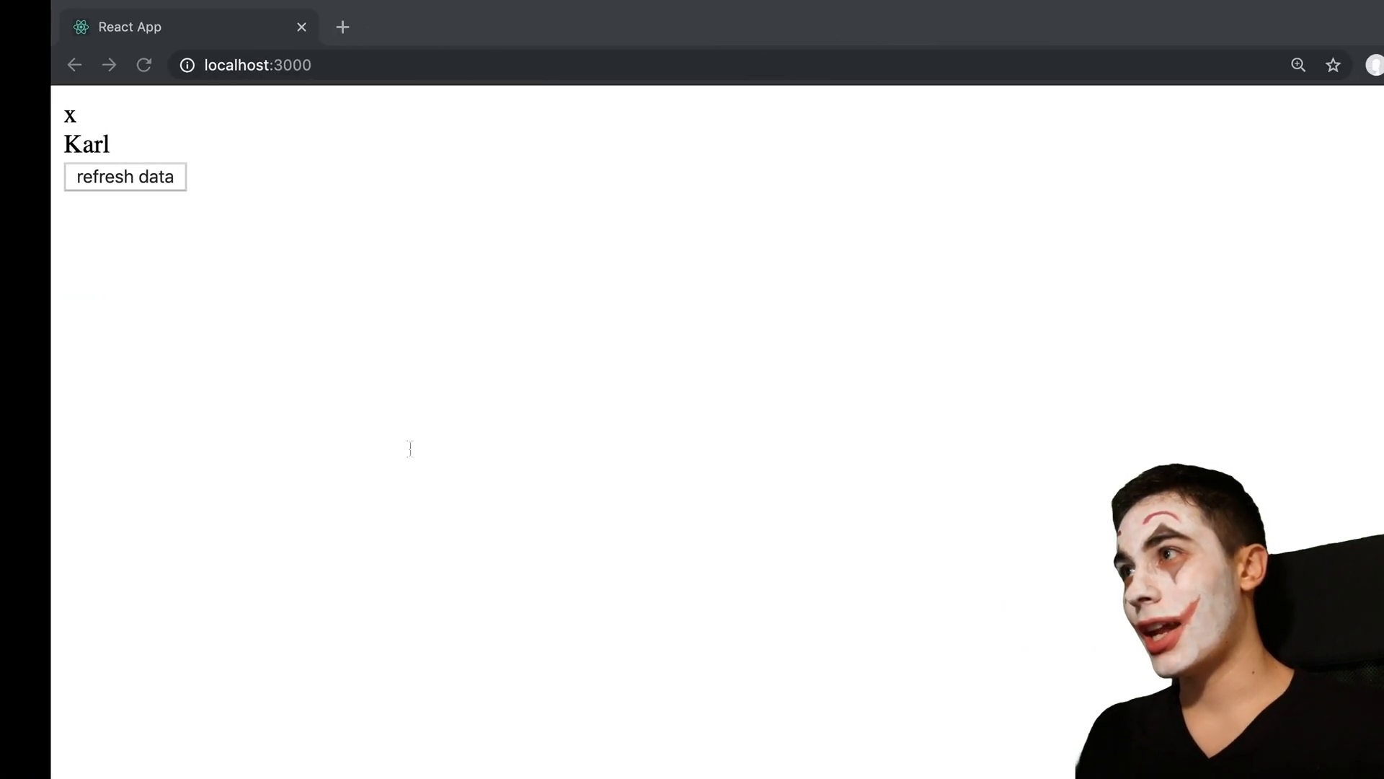
Reload localhost:3000 to watch both loading messages, then refresh data, bringing up Gauthier
{"action": "left_click", "coordinate": [124, 177]}
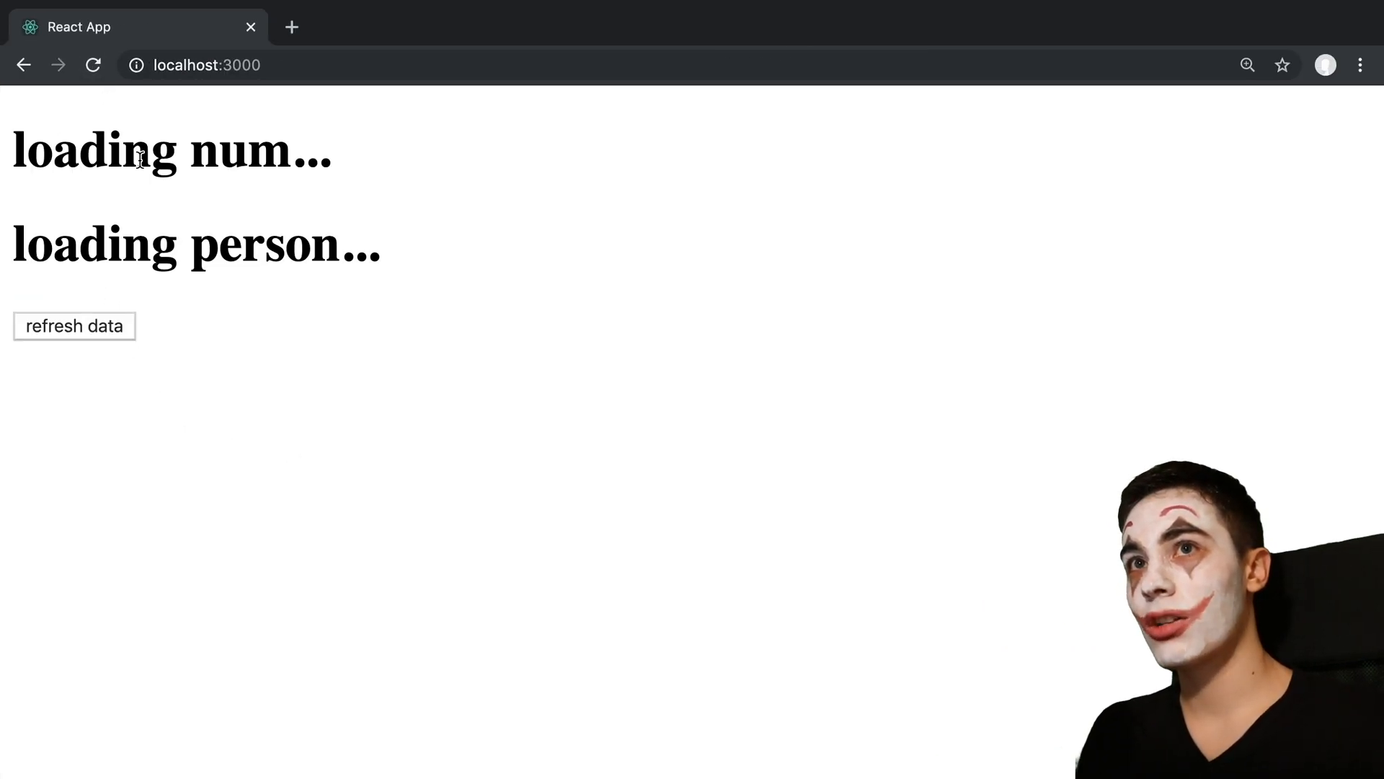
{"action": "mouse_move", "coordinate": [396, 225]}
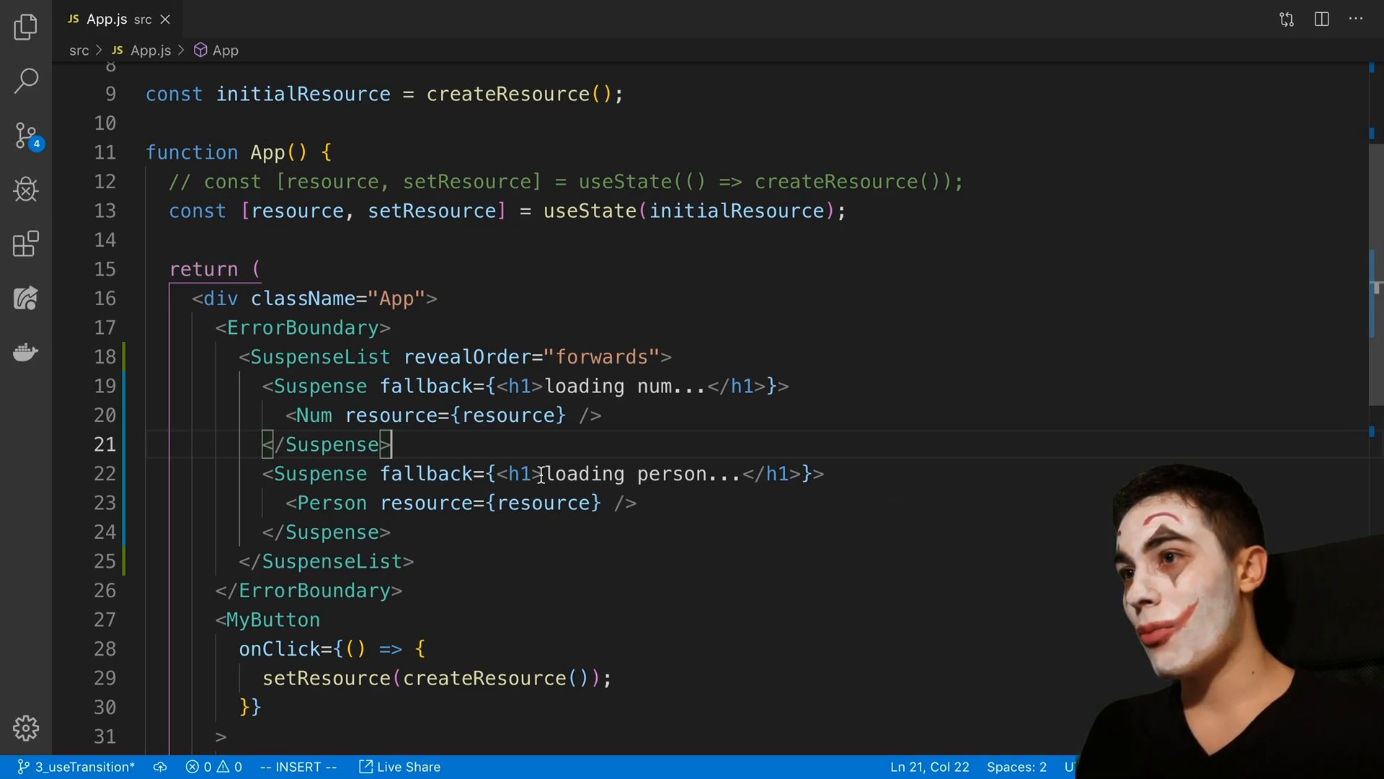
{"action": "left_click_drag", "start_coordinate": [504, 386], "coordinate": [775, 386]}
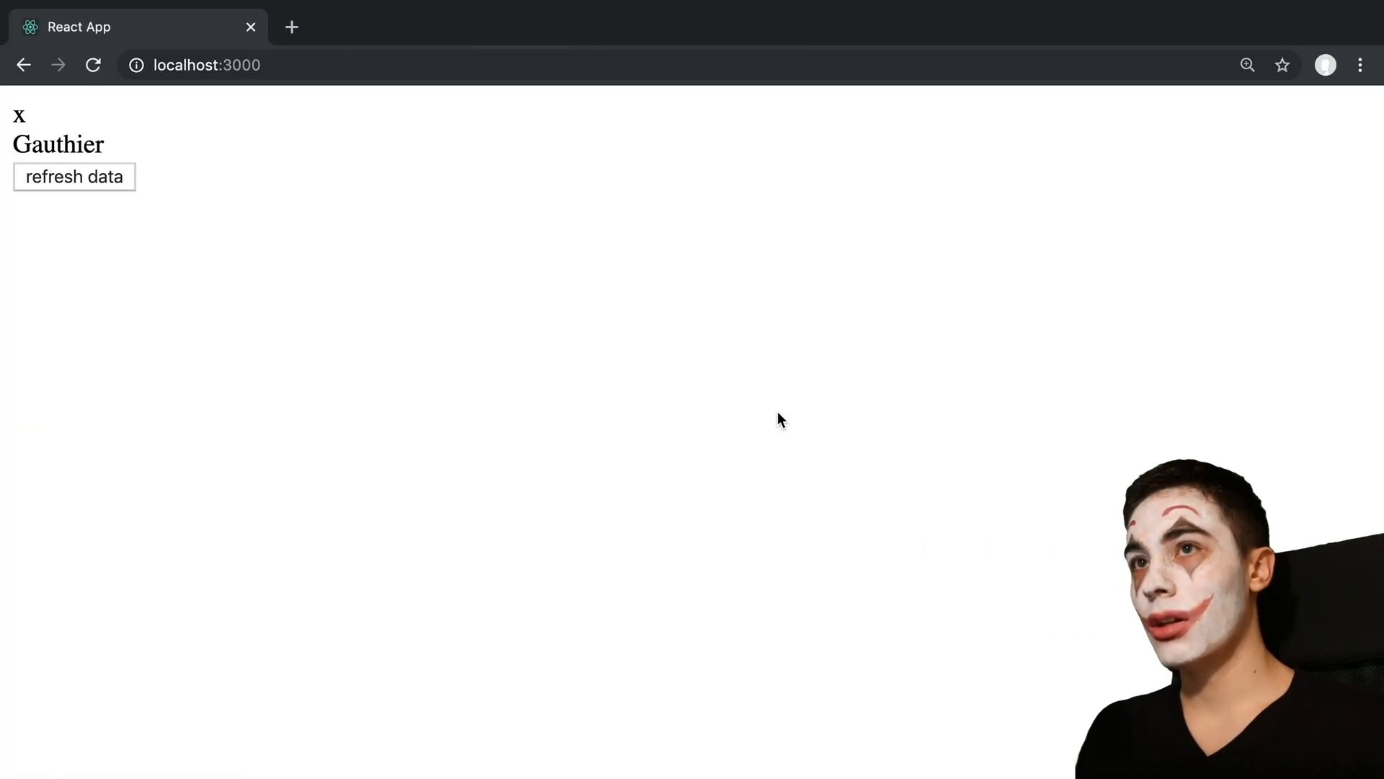
{"action": "left_click", "coordinate": [74, 177]}
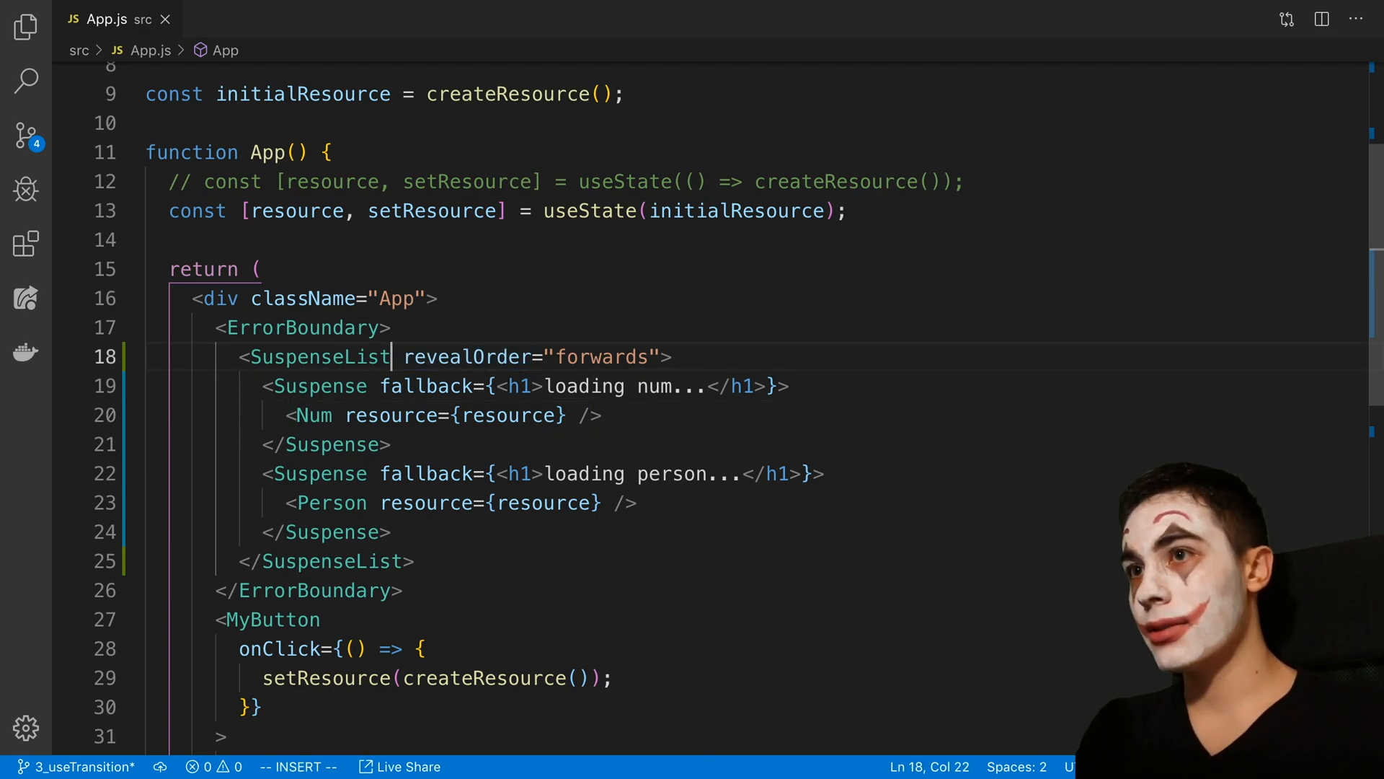
Add tail="hidden" to the SuspenseList and fetch data to test it
{"action": "type", "text": "tail=\""}
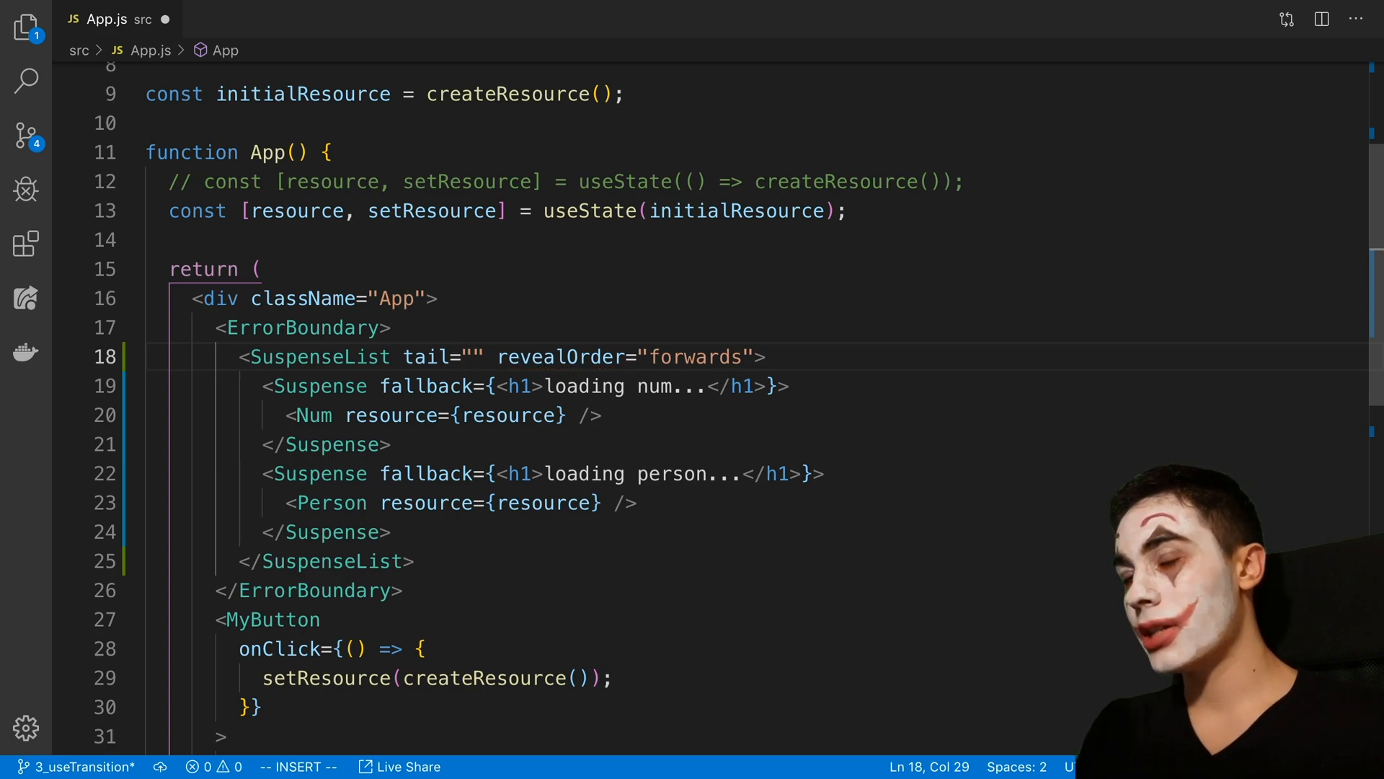
{"action": "type", "text": "hidden"}
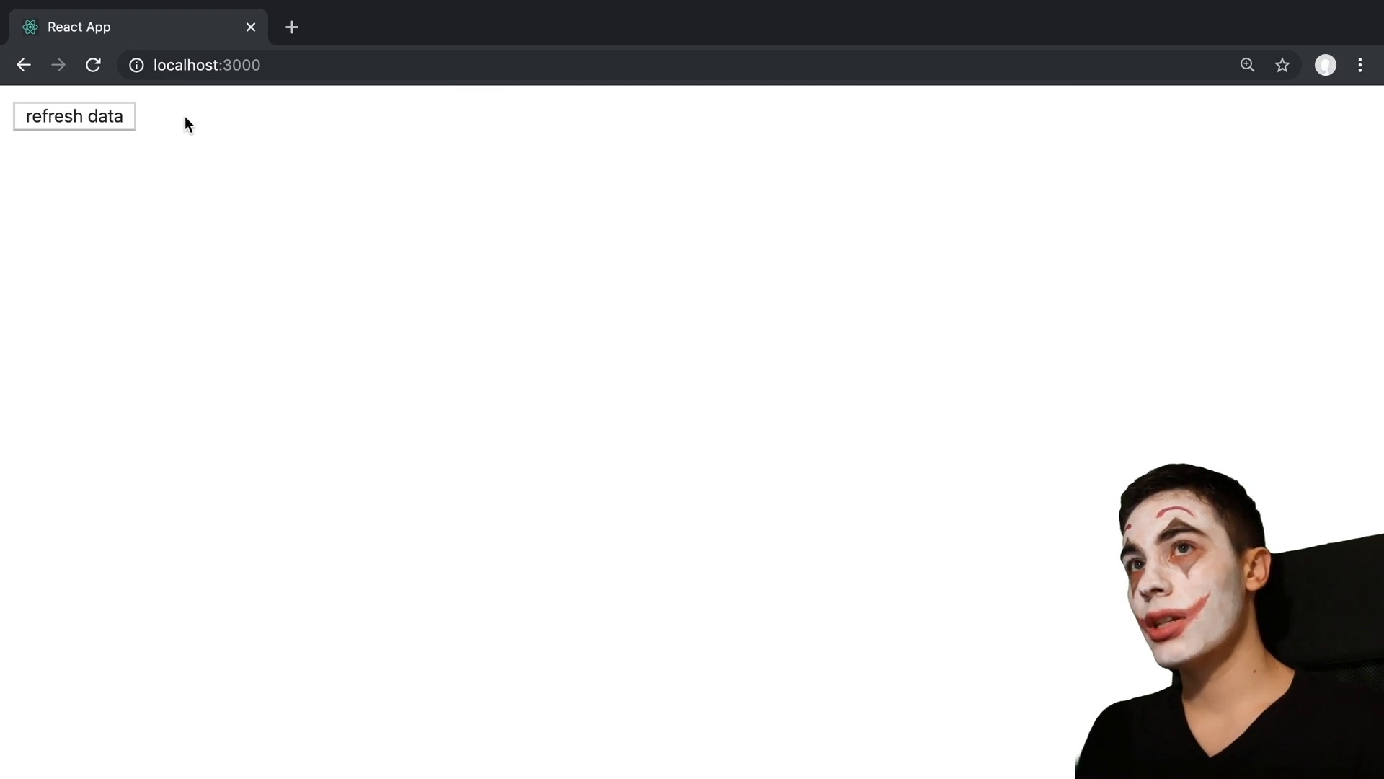
{"action": "left_click", "coordinate": [73, 116]}
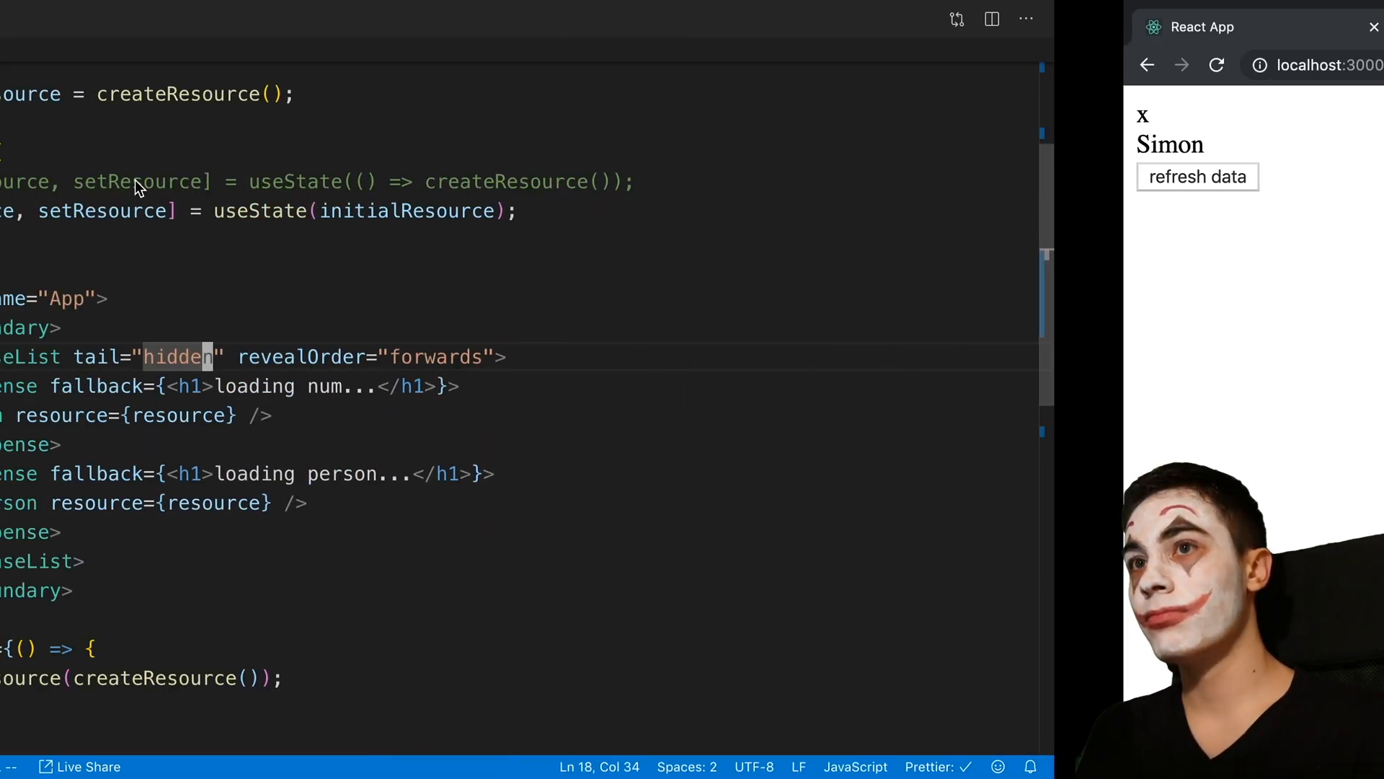
Change the tail to "collapsed" and fetch data again to test it
{"action": "type", "text": "c"}
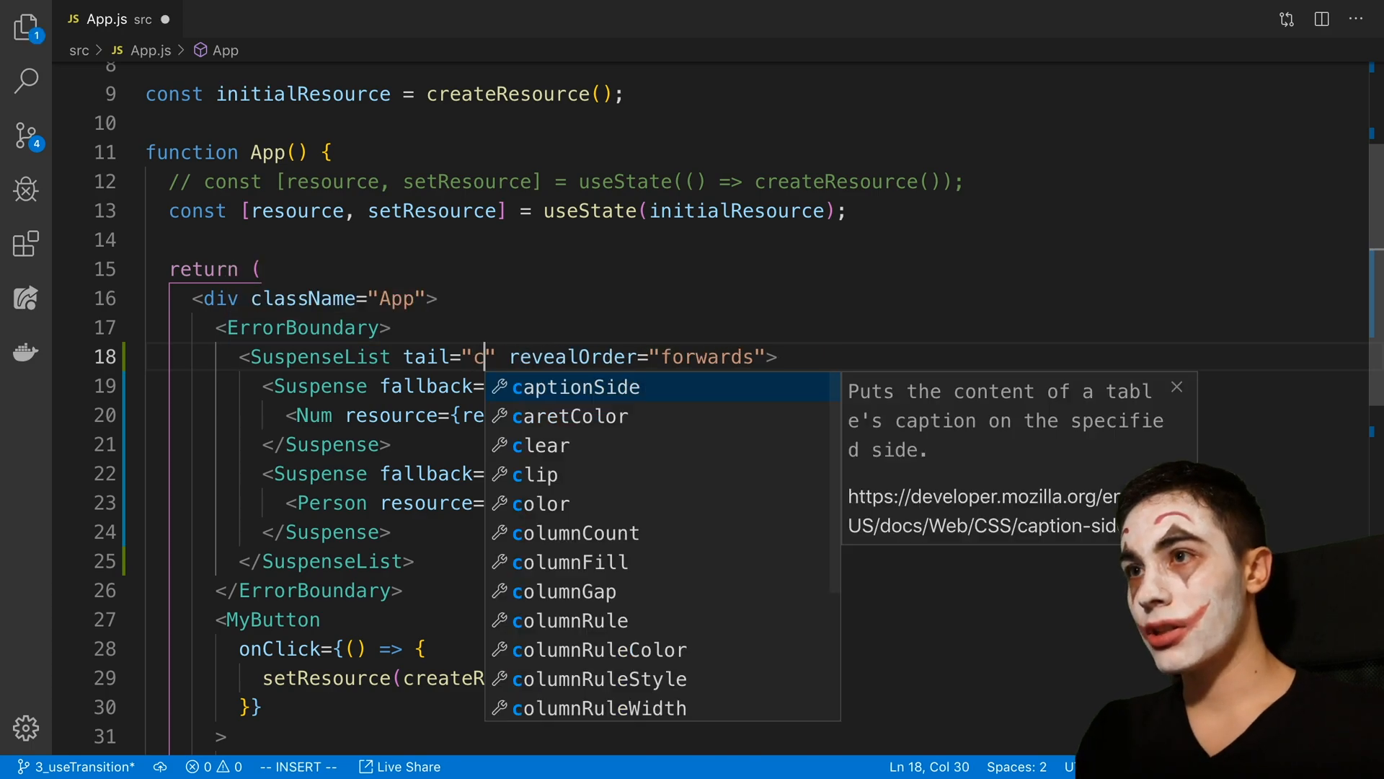
{"action": "type", "text": "ollapse"}
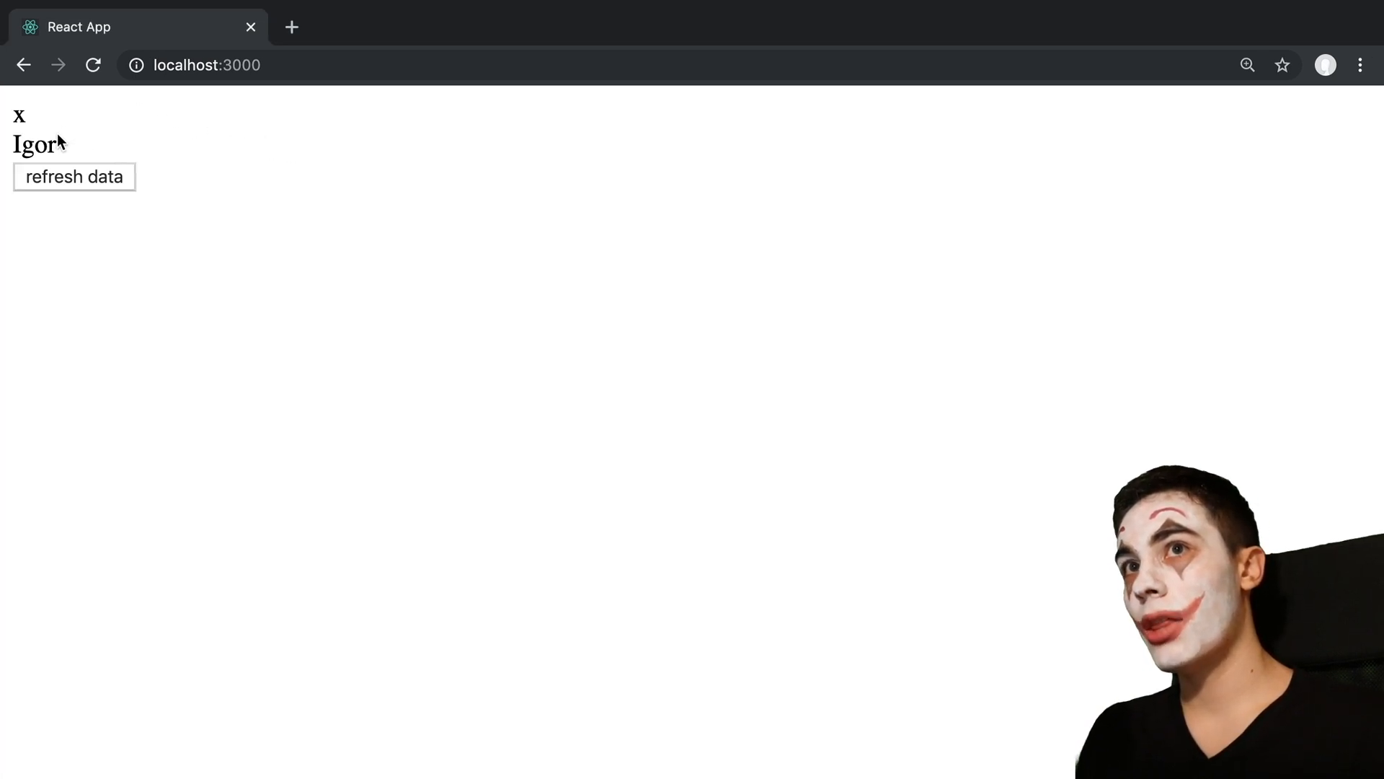
{"action": "double_click", "coordinate": [30, 144]}
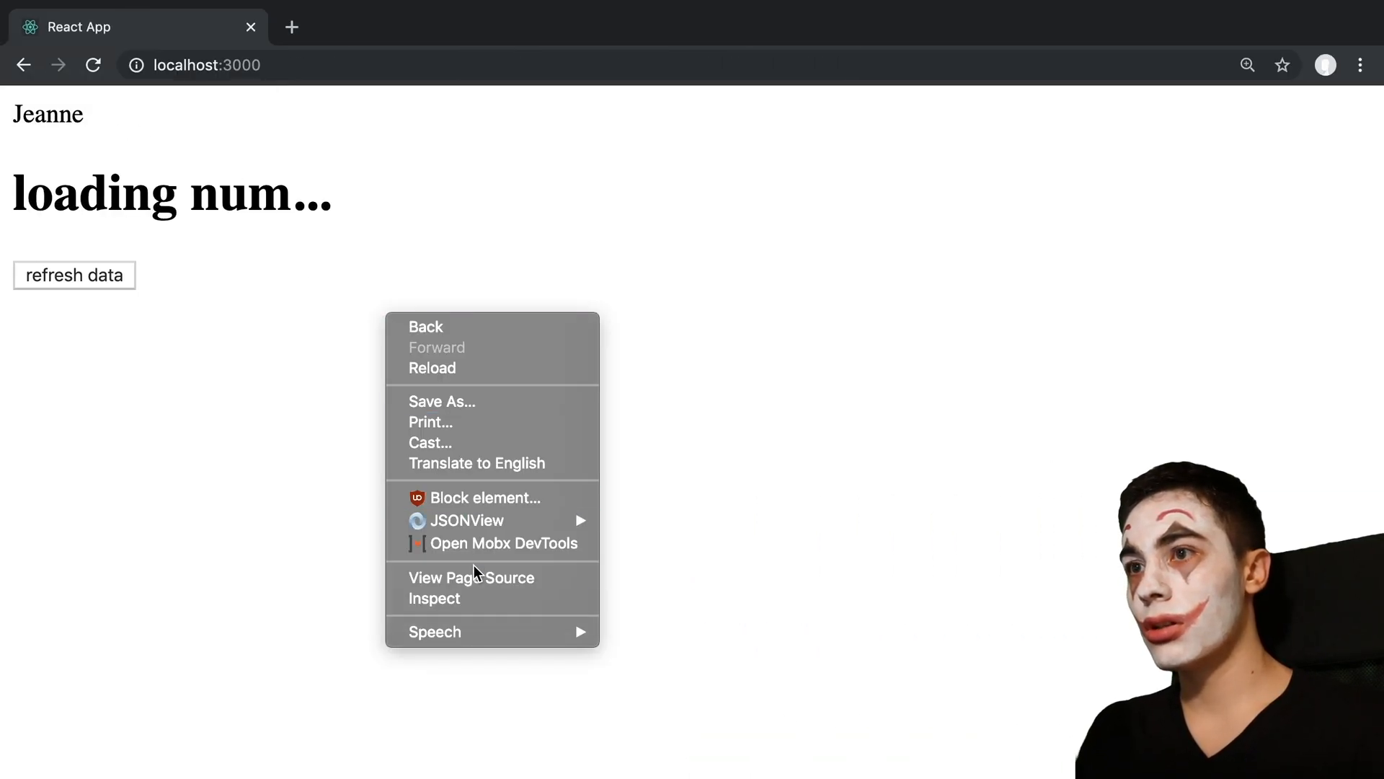
Open Chrome DevTools with Inspect and switch to the Performance panel
{"action": "left_click", "coordinate": [434, 598]}
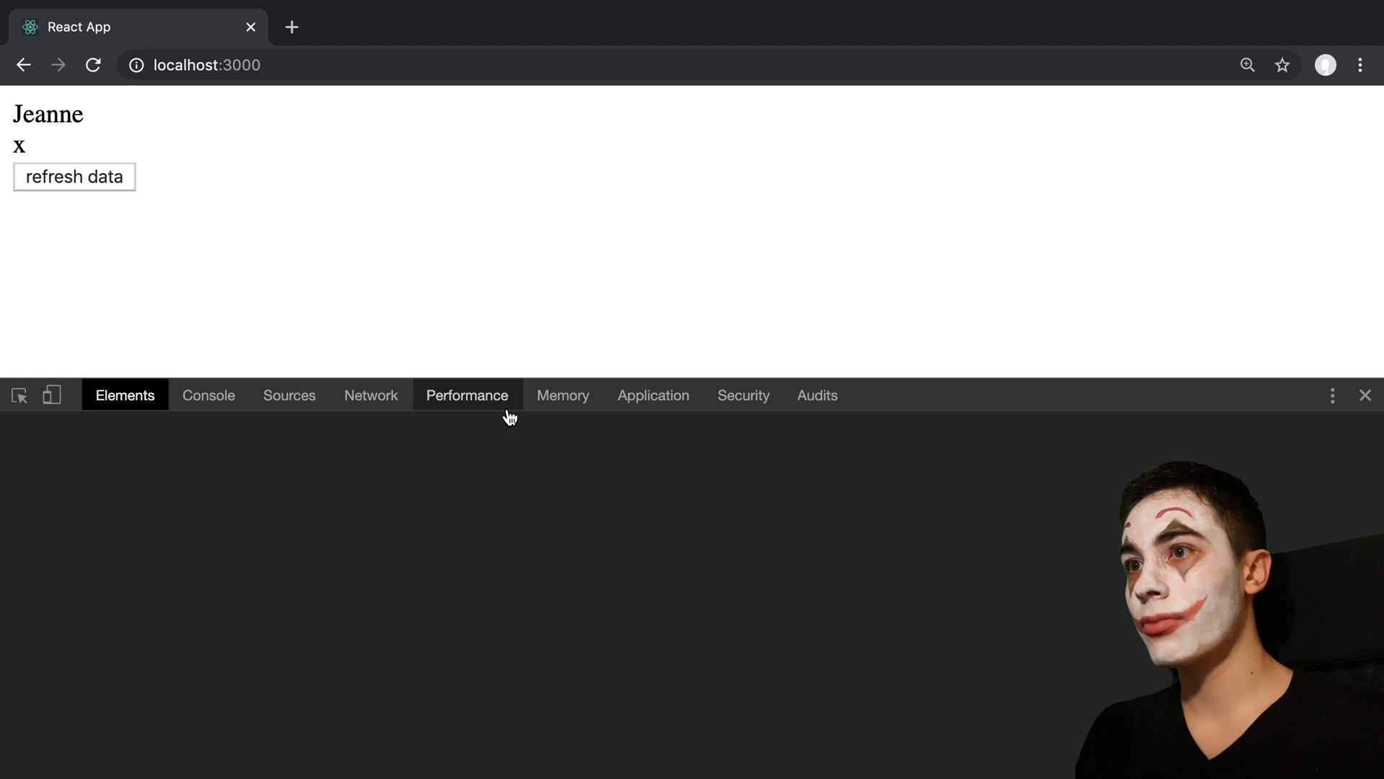
{"action": "left_click", "coordinate": [371, 394]}
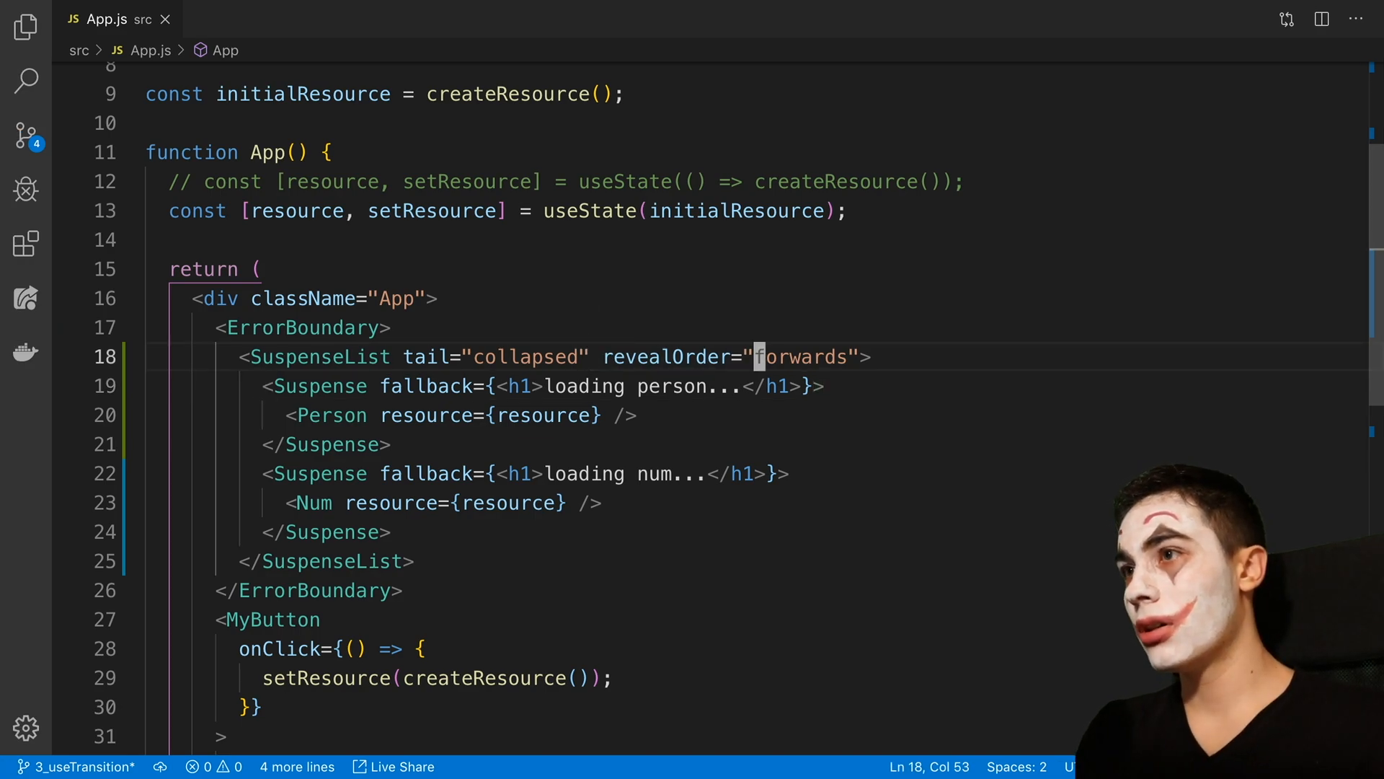
Replace 'forwards' with 'backwards' in the SuspenseList revealOrder attribute
{"action": "type", "text": "back"}
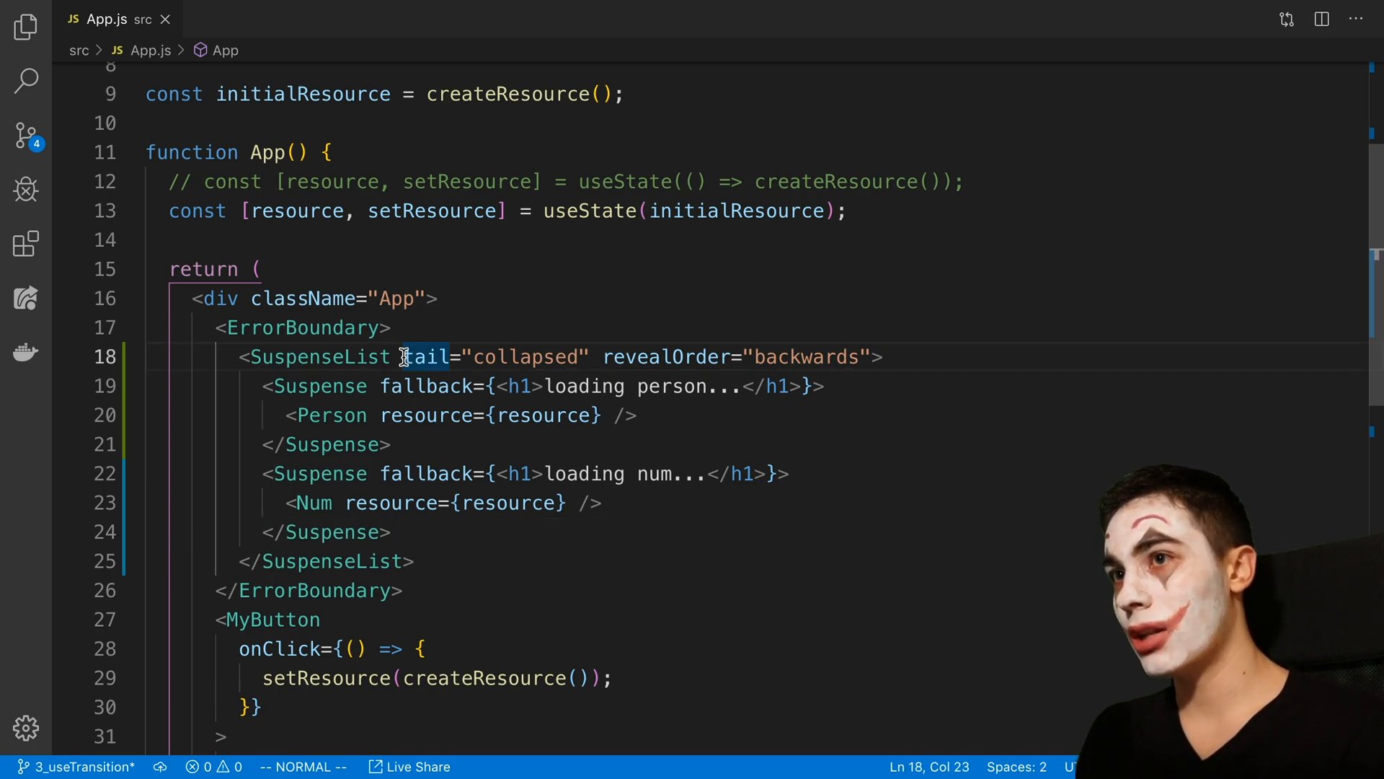
{"action": "mouse_move", "coordinate": [410, 357]}
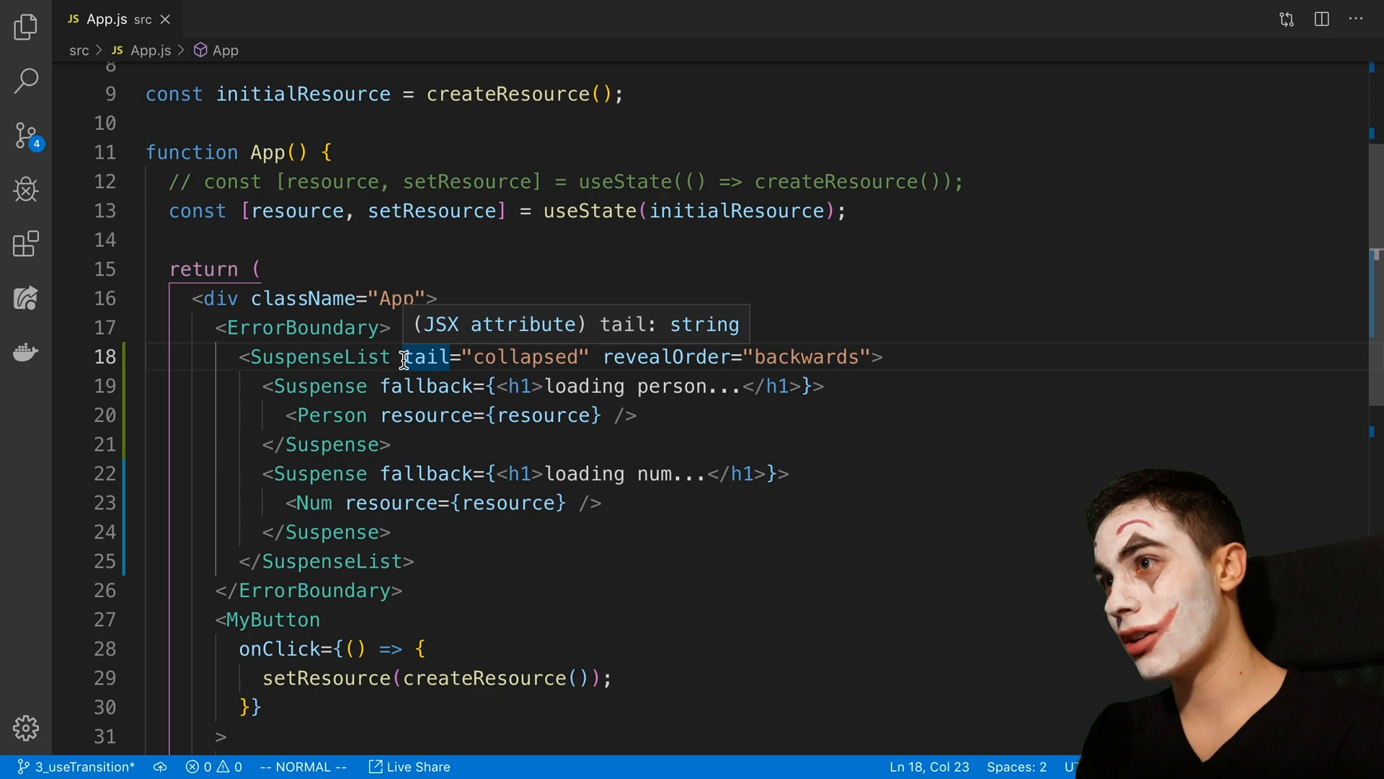
{"action": "mouse_move", "coordinate": [269, 385]}
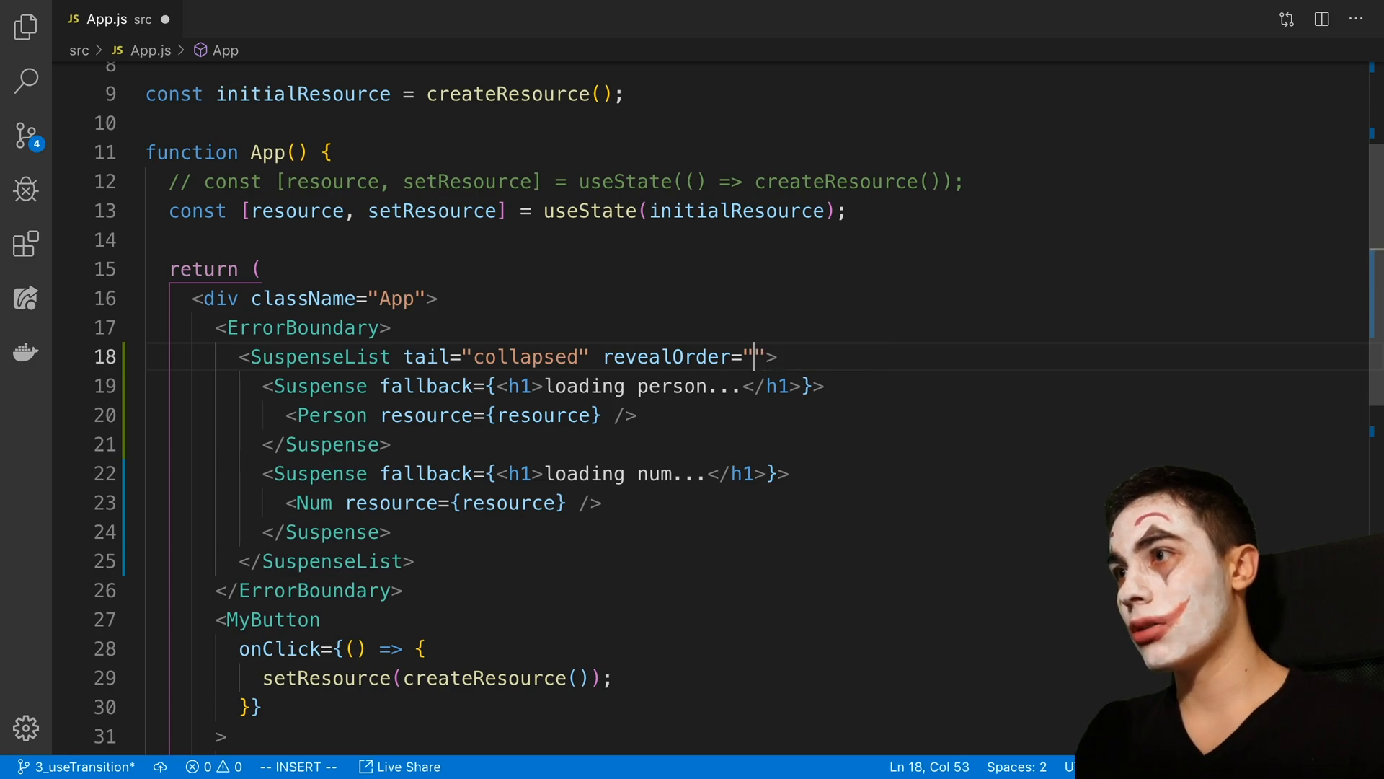
Set revealOrder to "together", remove the tail, and reload the demo to test
{"action": "type", "text": "together"}
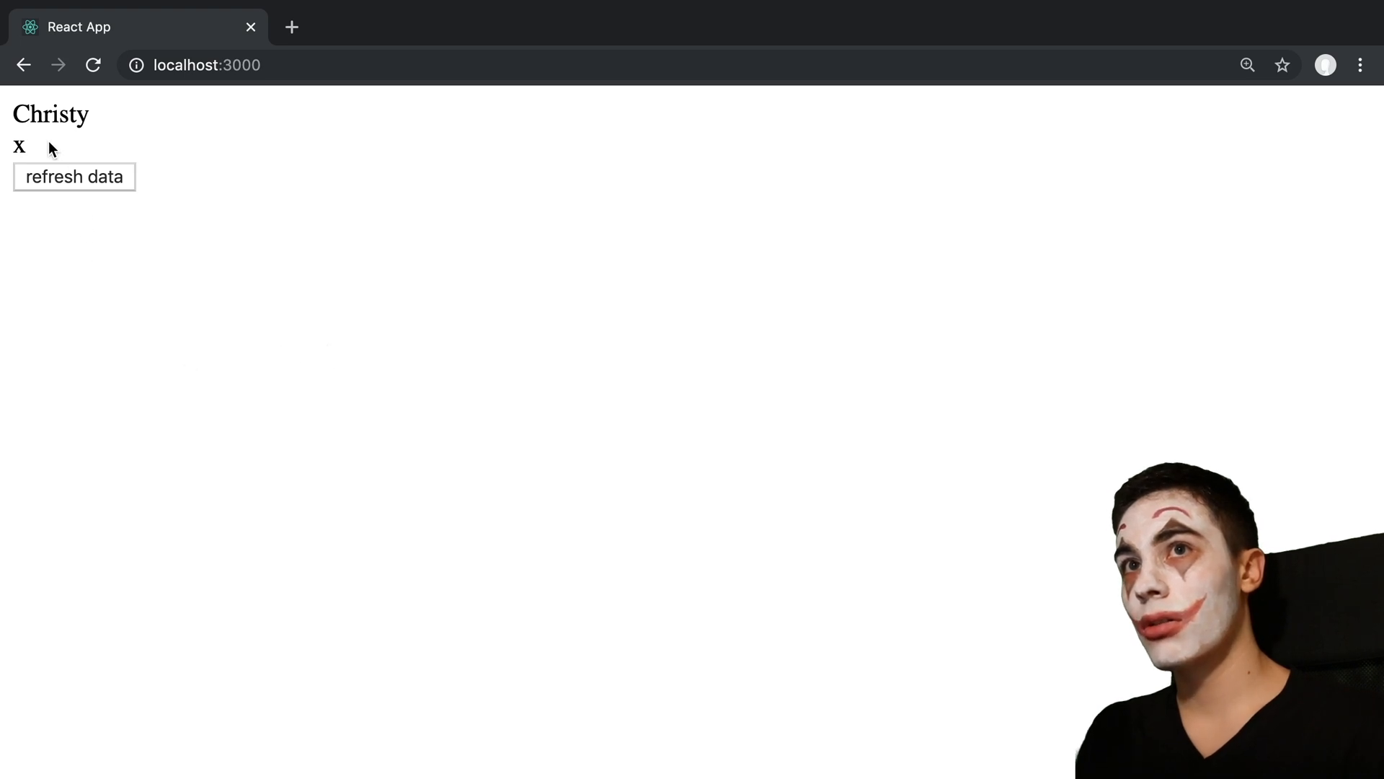
{"action": "left_click", "coordinate": [92, 65]}
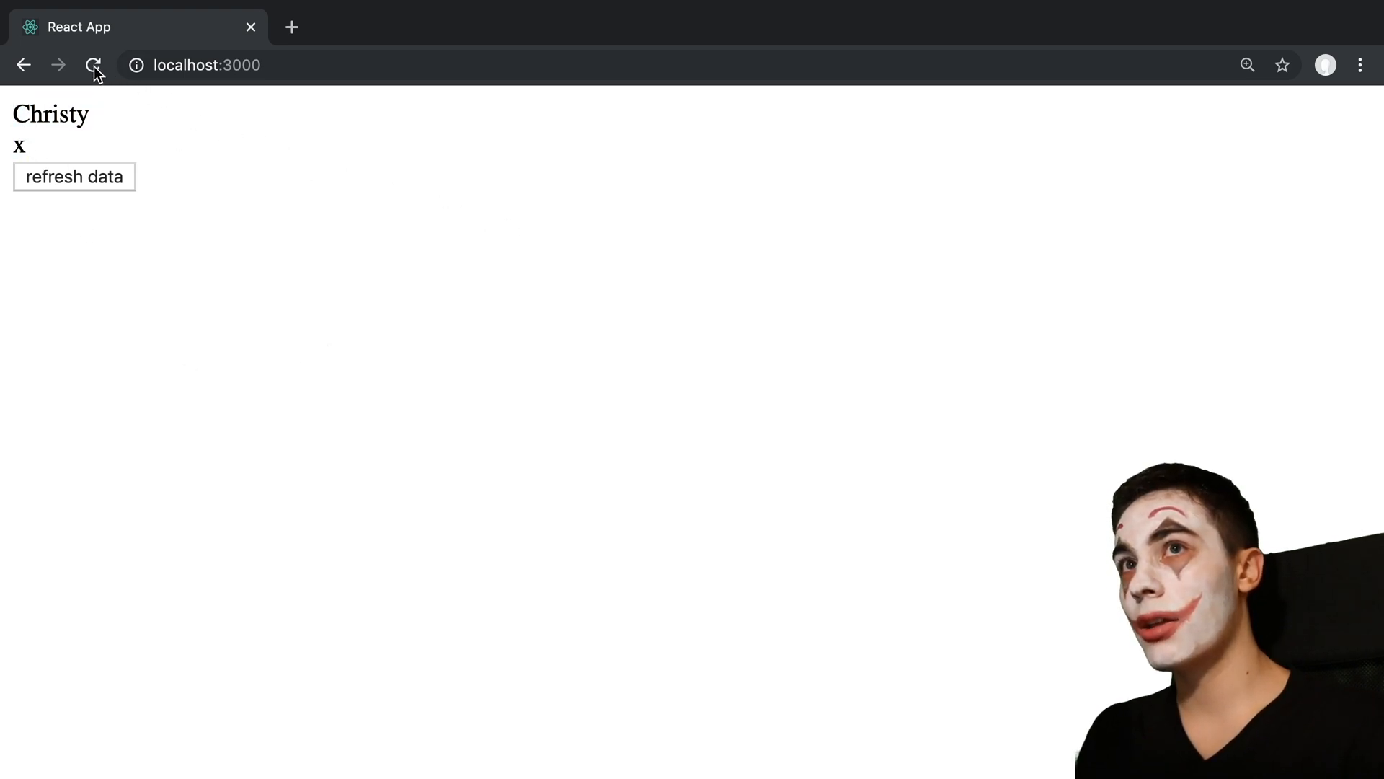
{"action": "left_click", "coordinate": [92, 65]}
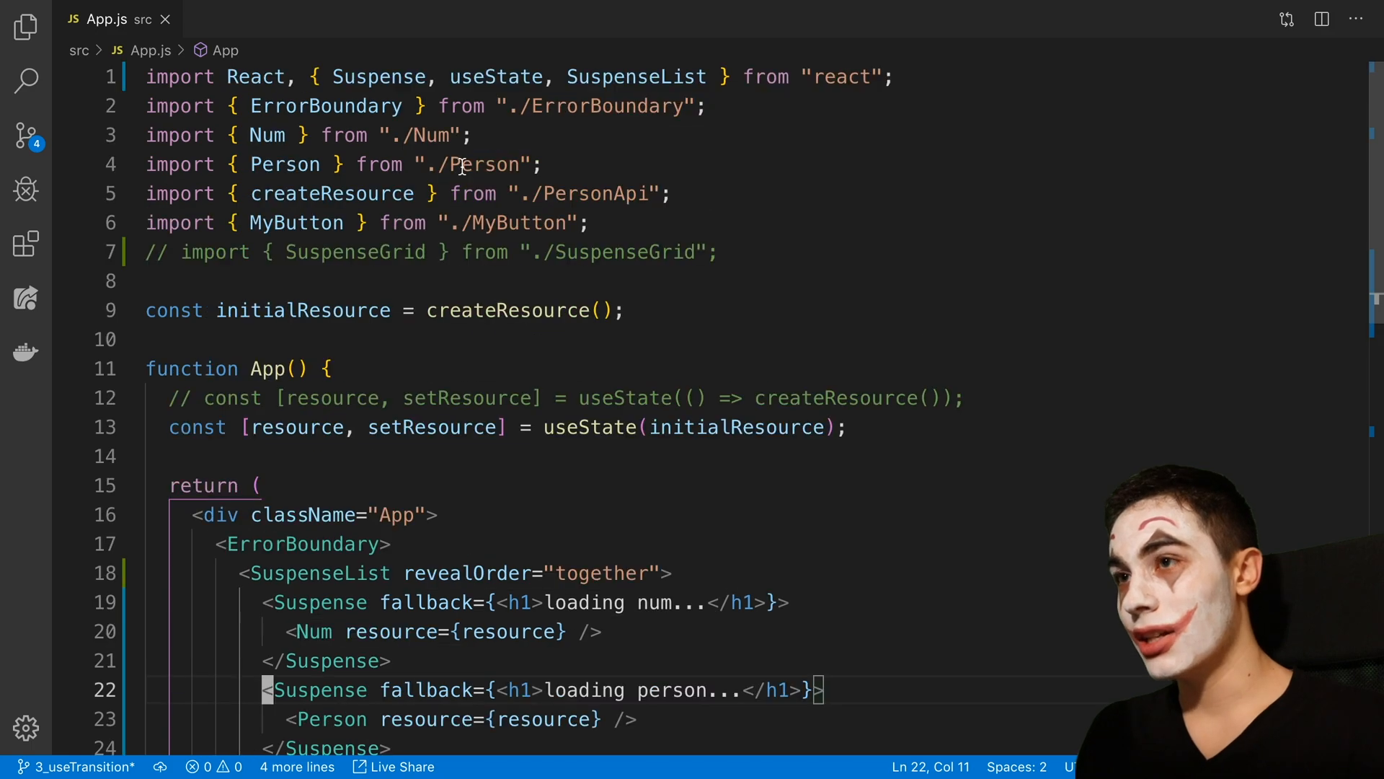
Scroll down App.js and press Escape, then v, in the editor
{"action": "scroll", "scroll_direction": "down", "scroll_amount": 3}
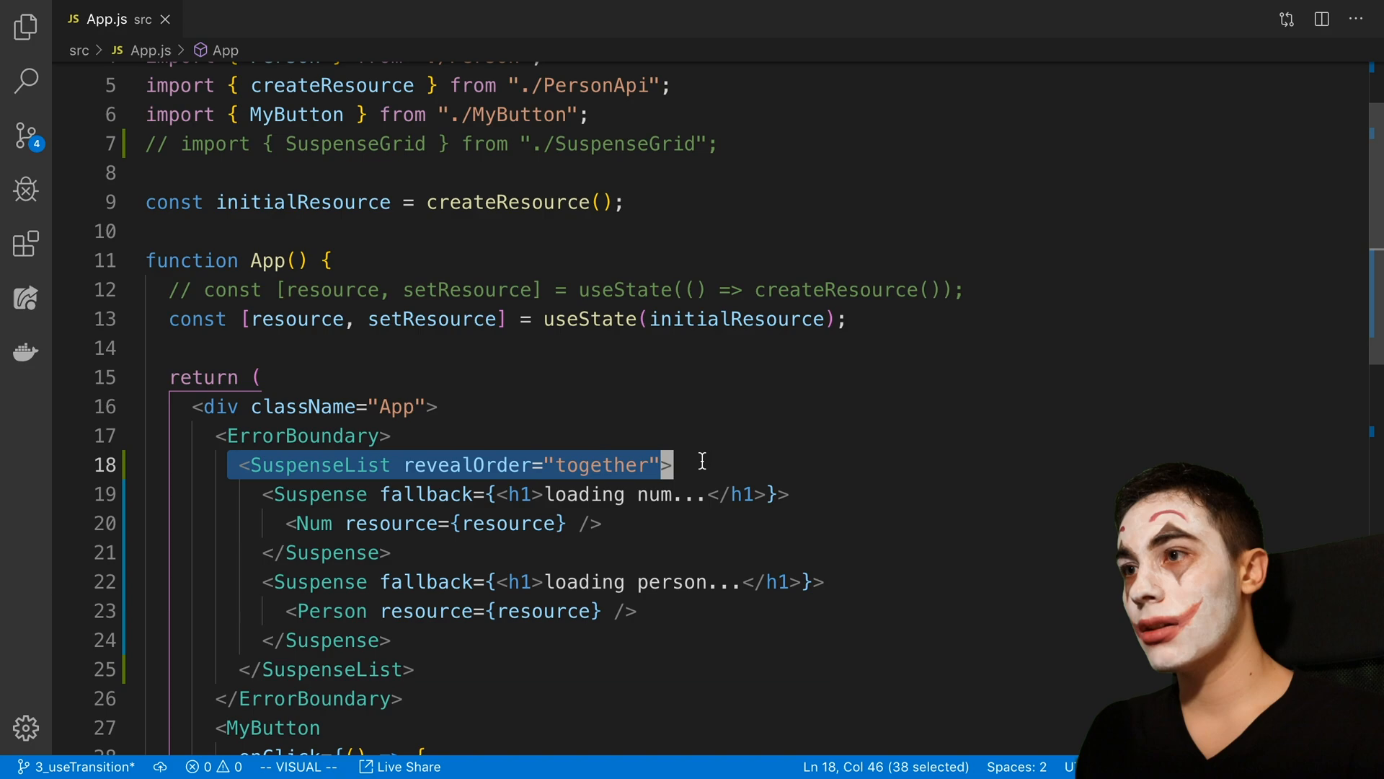
{"action": "key", "text": "Escape"}
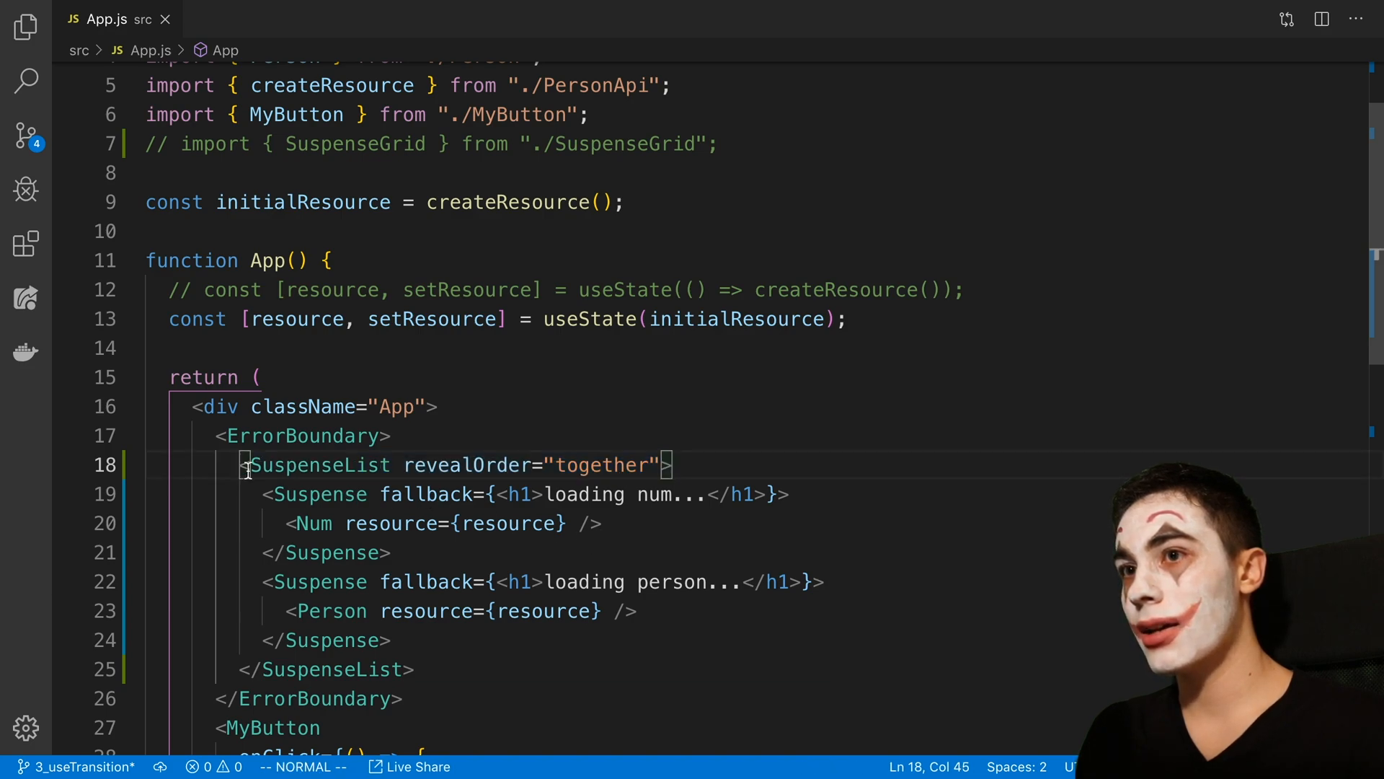
{"action": "key", "text": "v"}
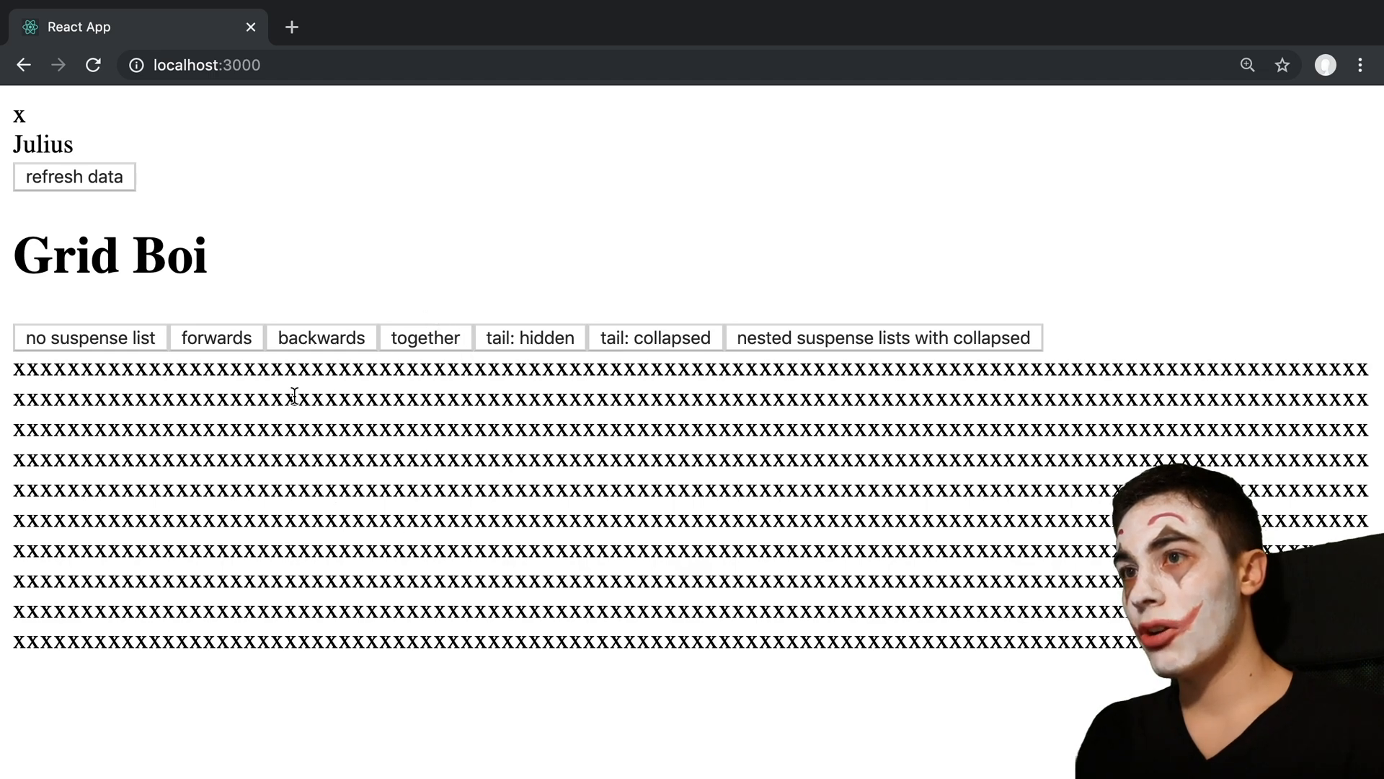
{"action": "mouse_move", "coordinate": [306, 431]}
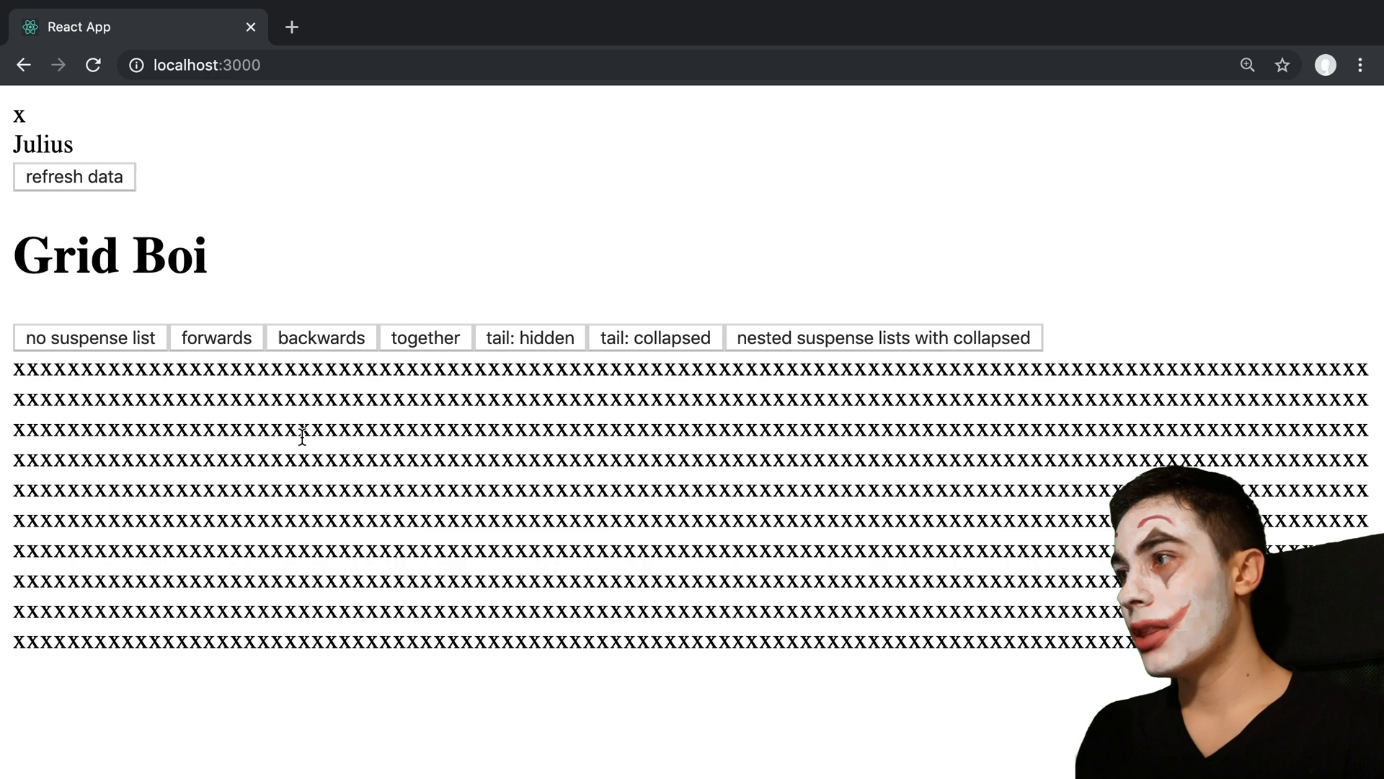
{"action": "mouse_move", "coordinate": [360, 476]}
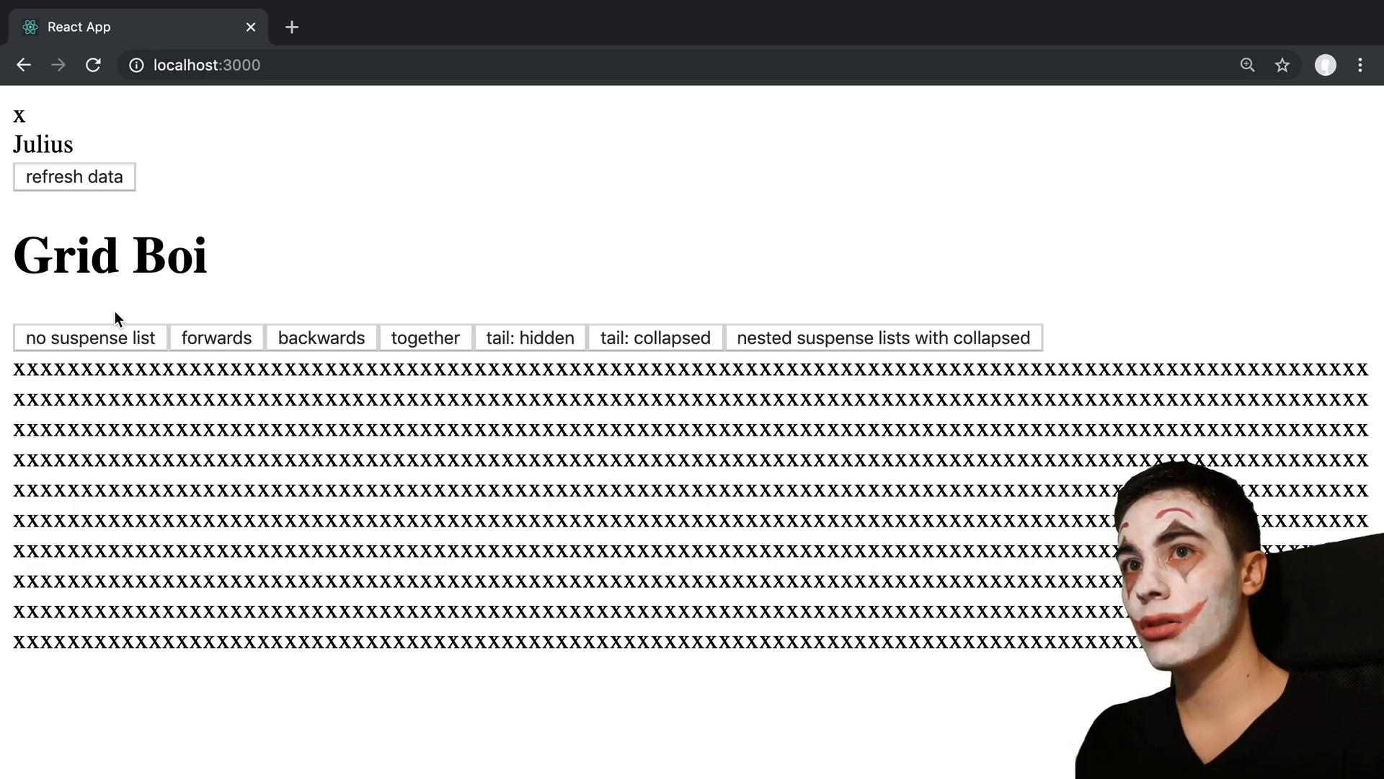
Run the Grid Boi 'no suspense list' mode, refresh data, and rerun it until every cell shows x
{"action": "left_click", "coordinate": [89, 337]}
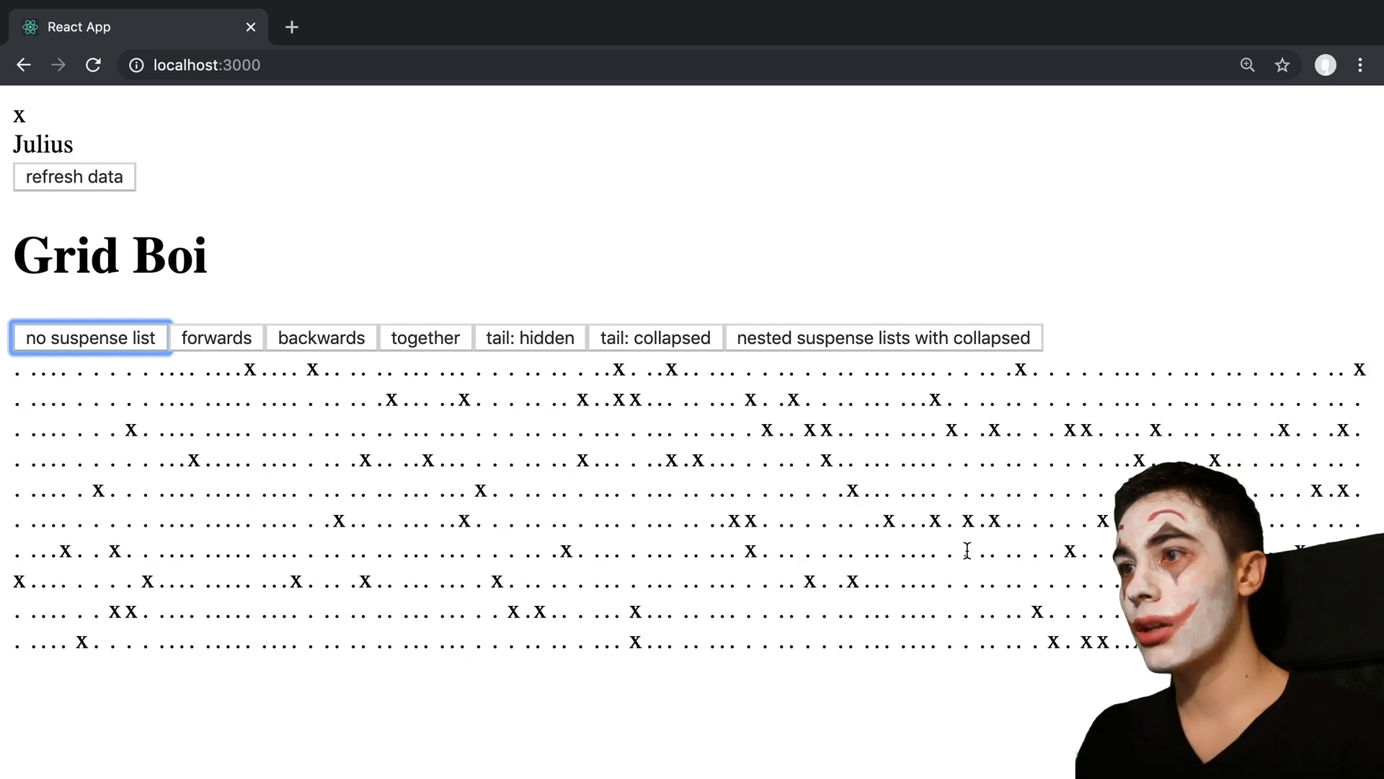
{"action": "left_click", "coordinate": [73, 176]}
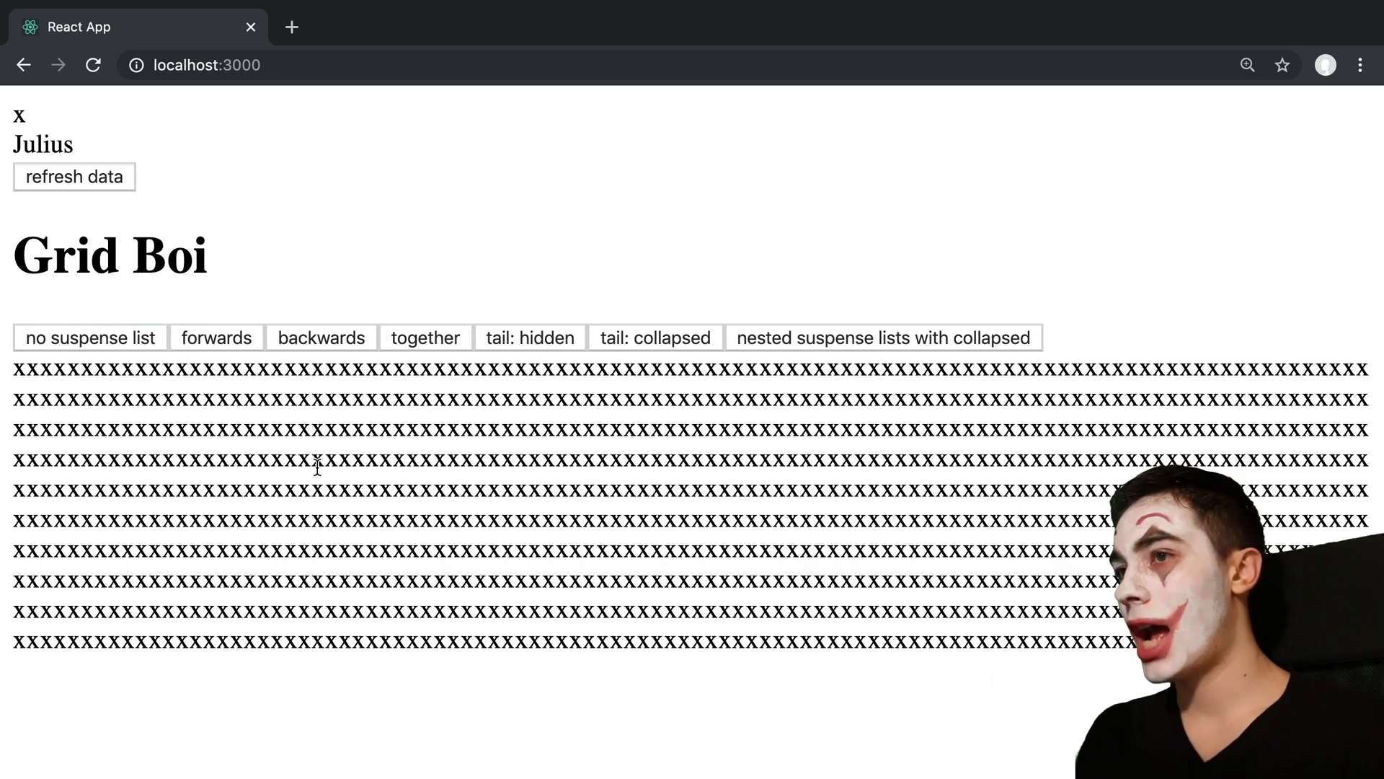
{"action": "left_click", "coordinate": [88, 338]}
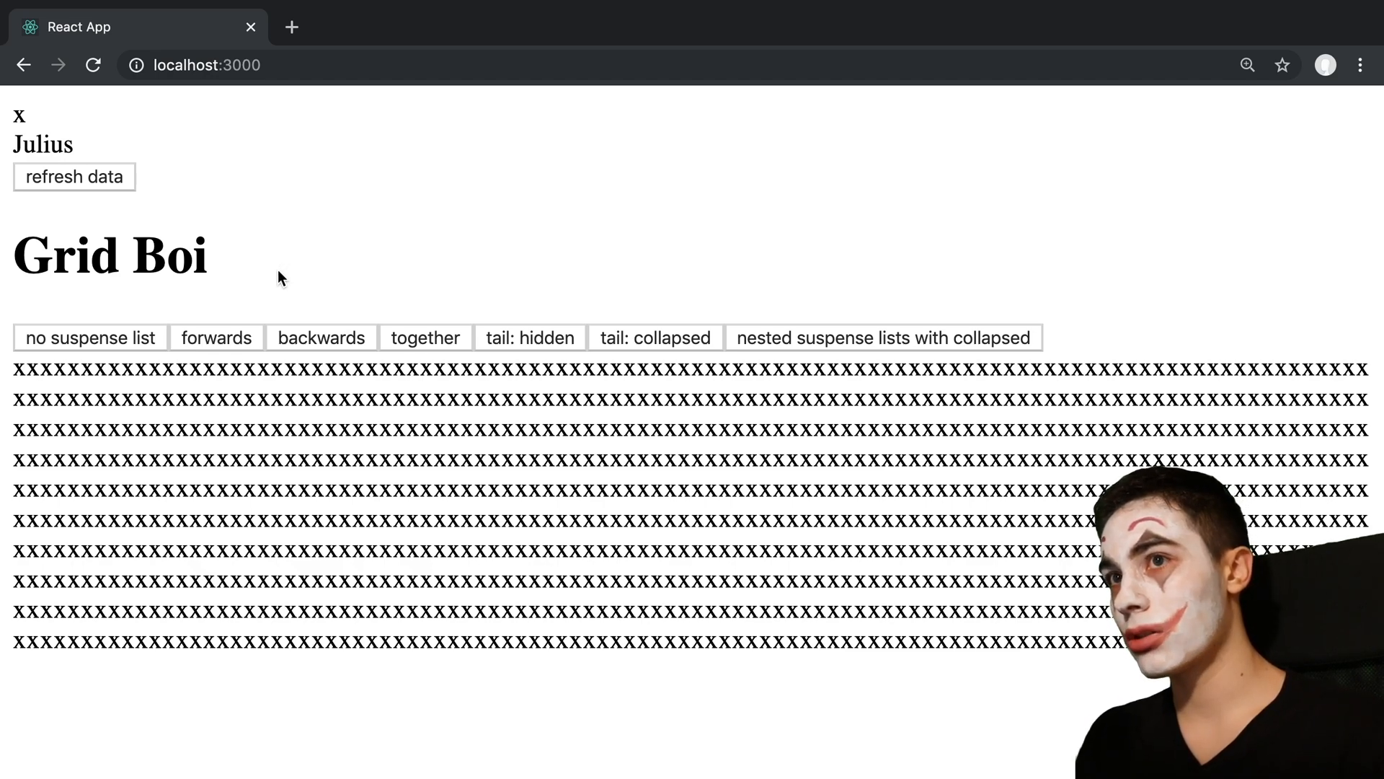
Replay the Grid Boi grid with revealOrder 'forwards', then 'backwards'
{"action": "left_click", "coordinate": [217, 338]}
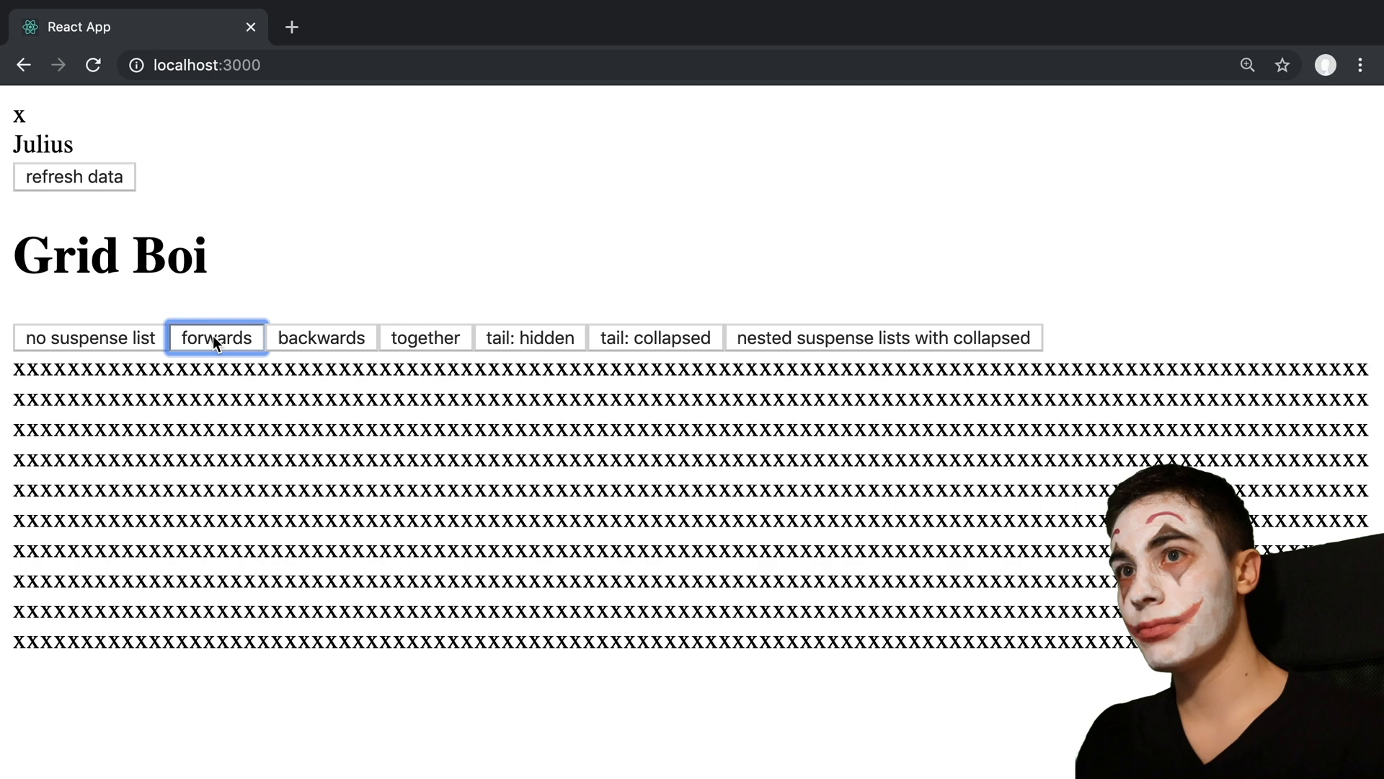
{"action": "left_click", "coordinate": [217, 337]}
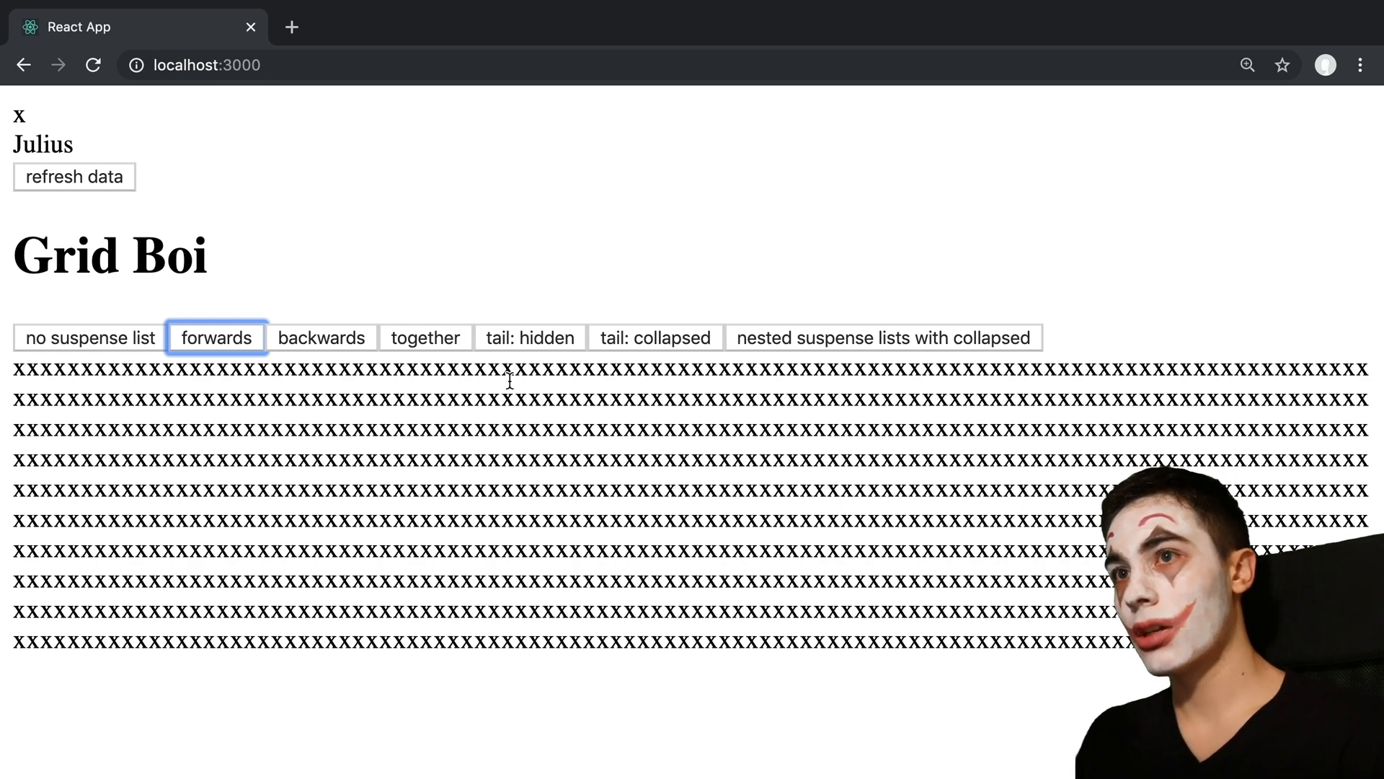
{"action": "left_click", "coordinate": [322, 337]}
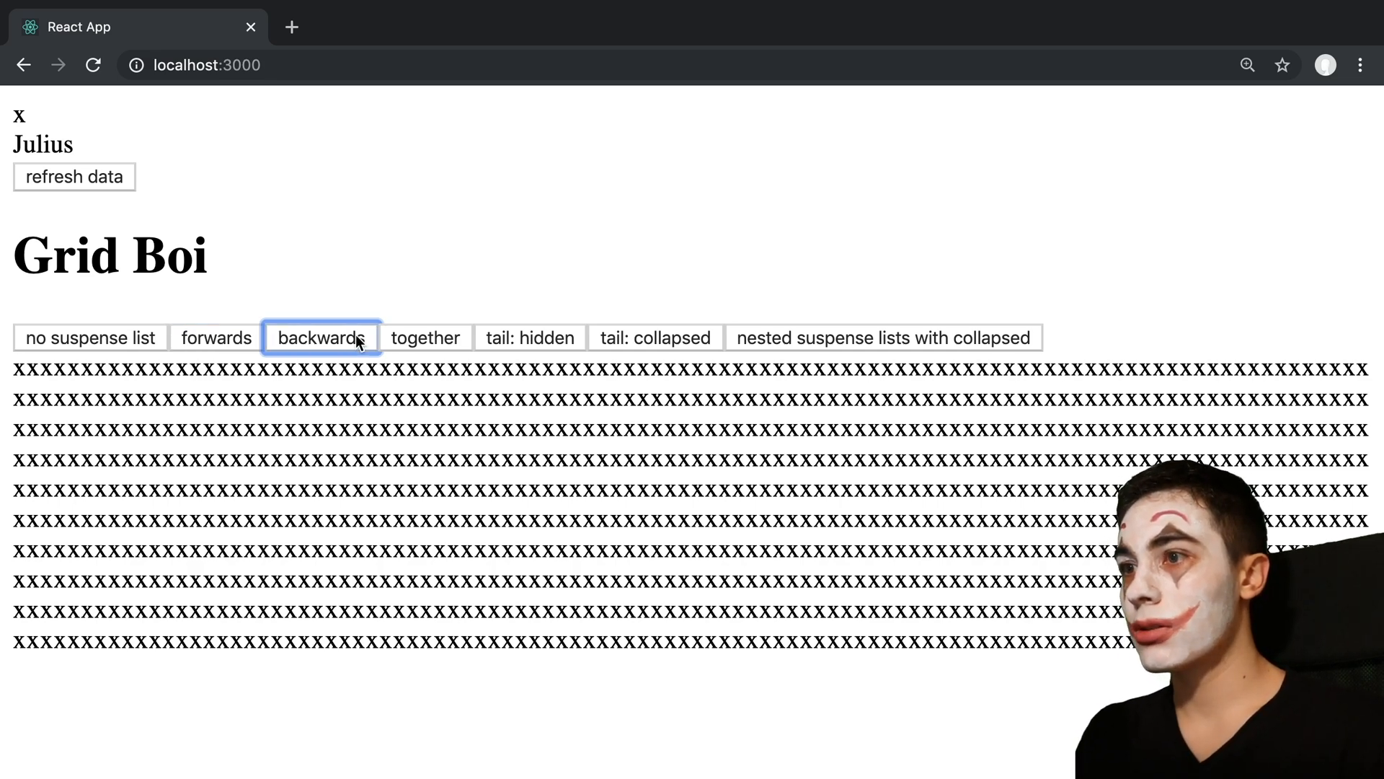
{"action": "left_click", "coordinate": [320, 337]}
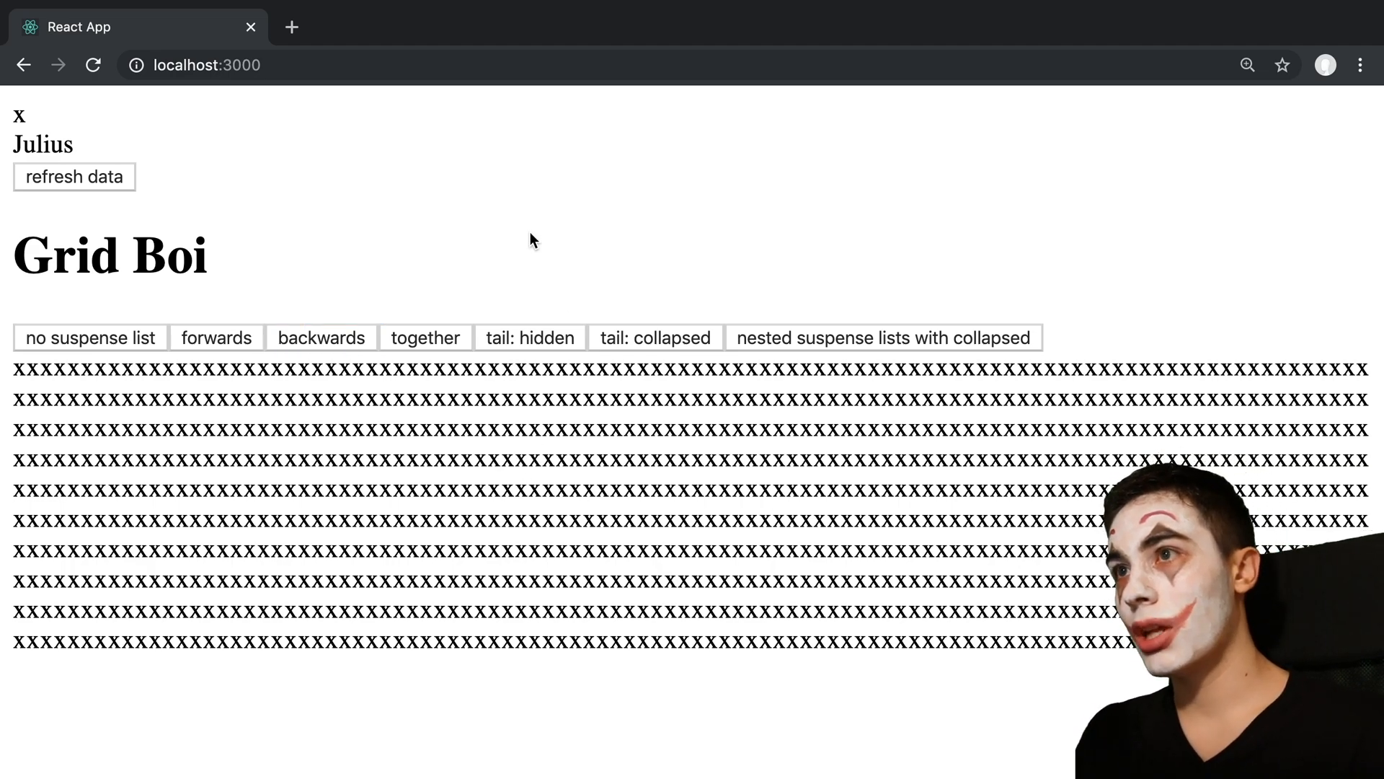
{"action": "key", "text": "ctrl++"}
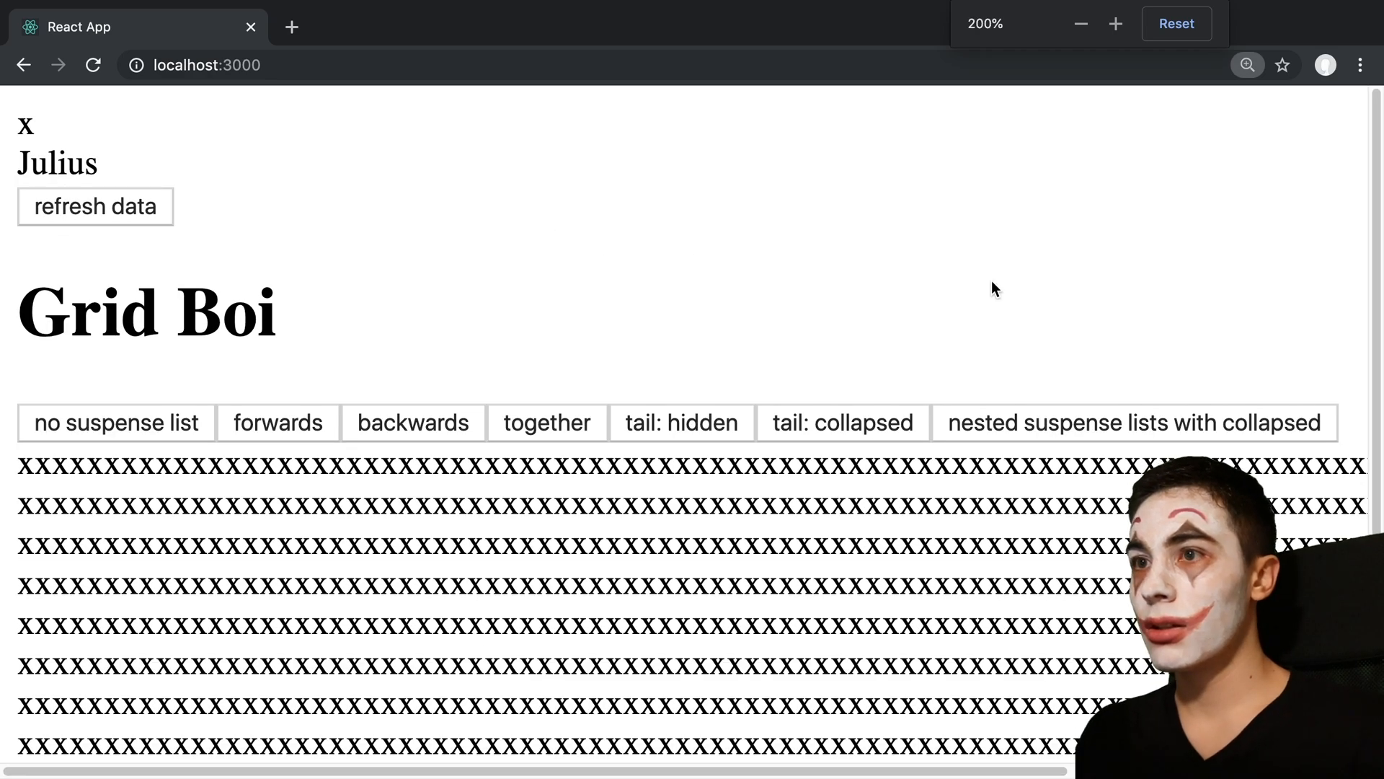
{"action": "left_click", "coordinate": [1081, 24]}
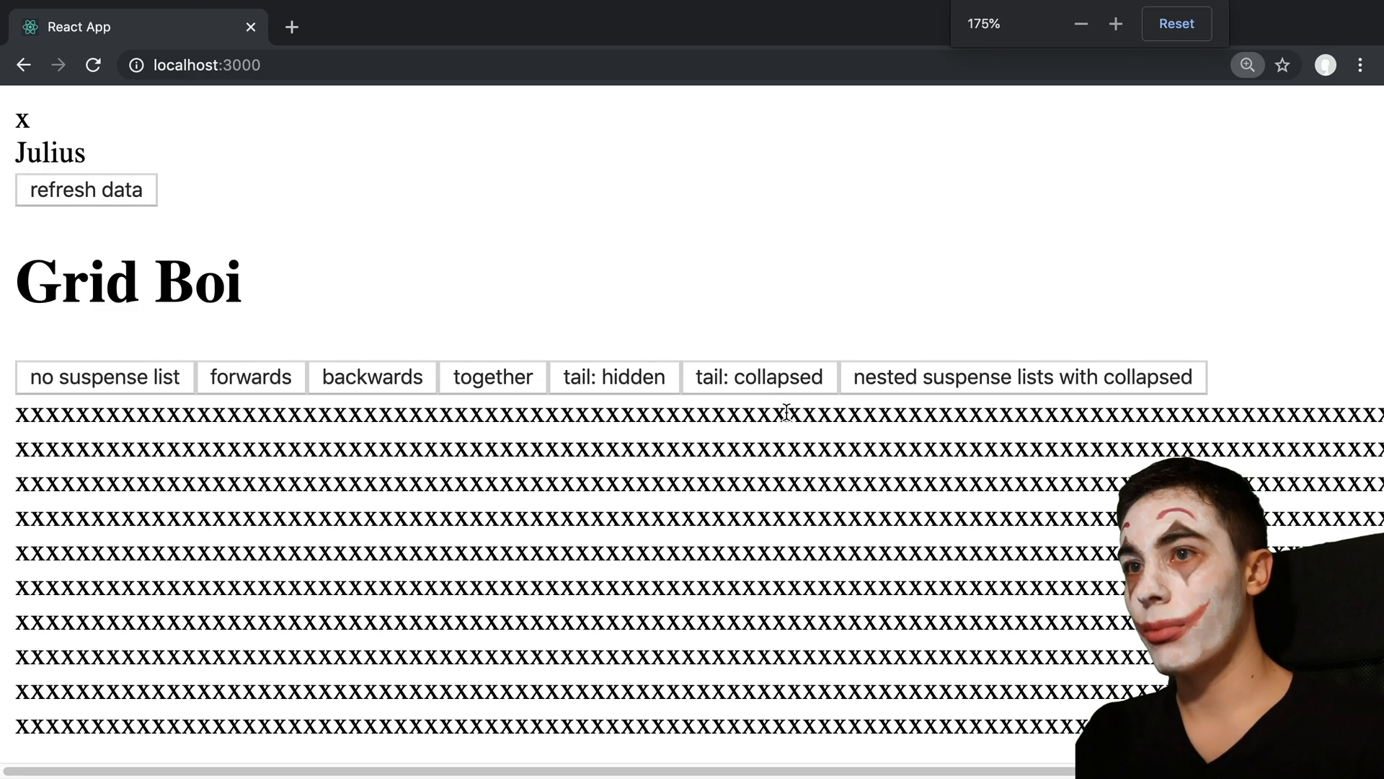
{"action": "left_click", "coordinate": [1082, 23]}
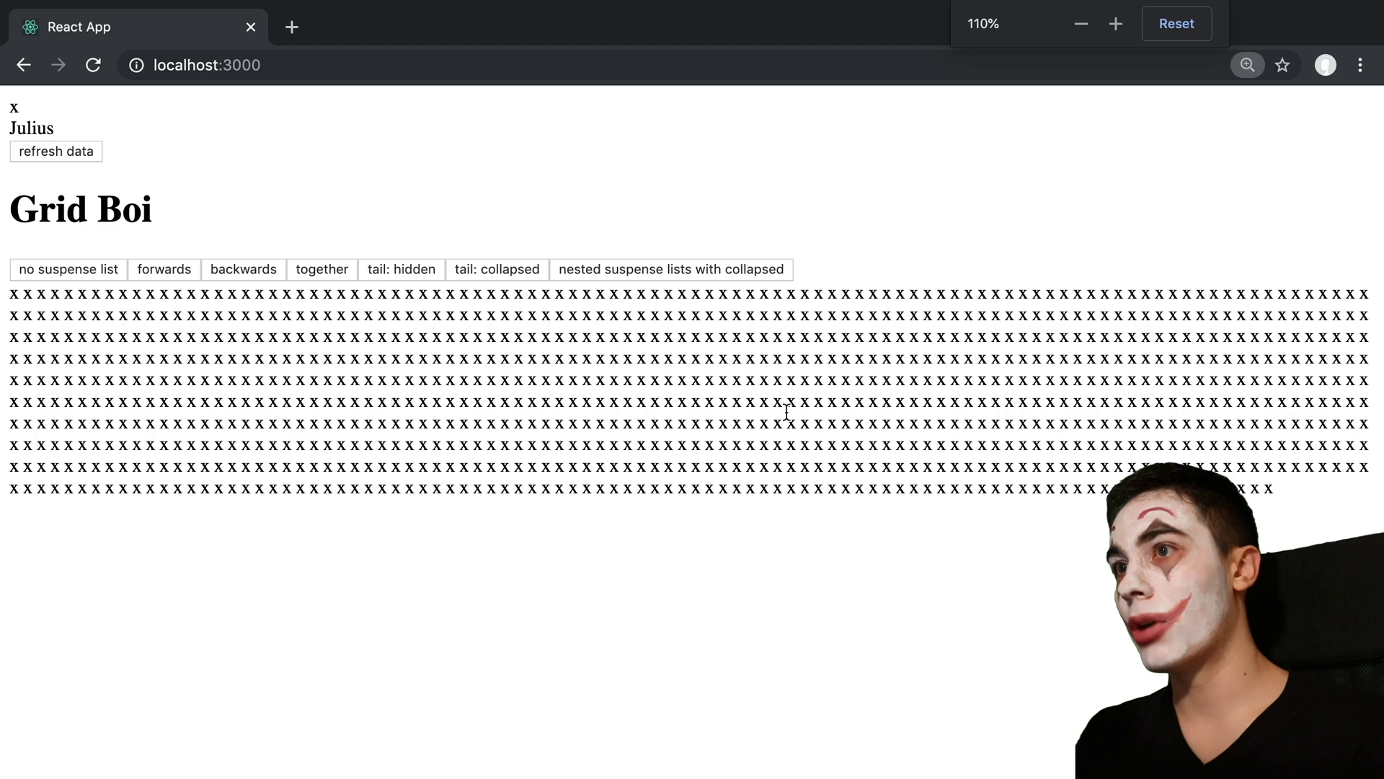
{"action": "left_click", "coordinate": [1081, 23]}
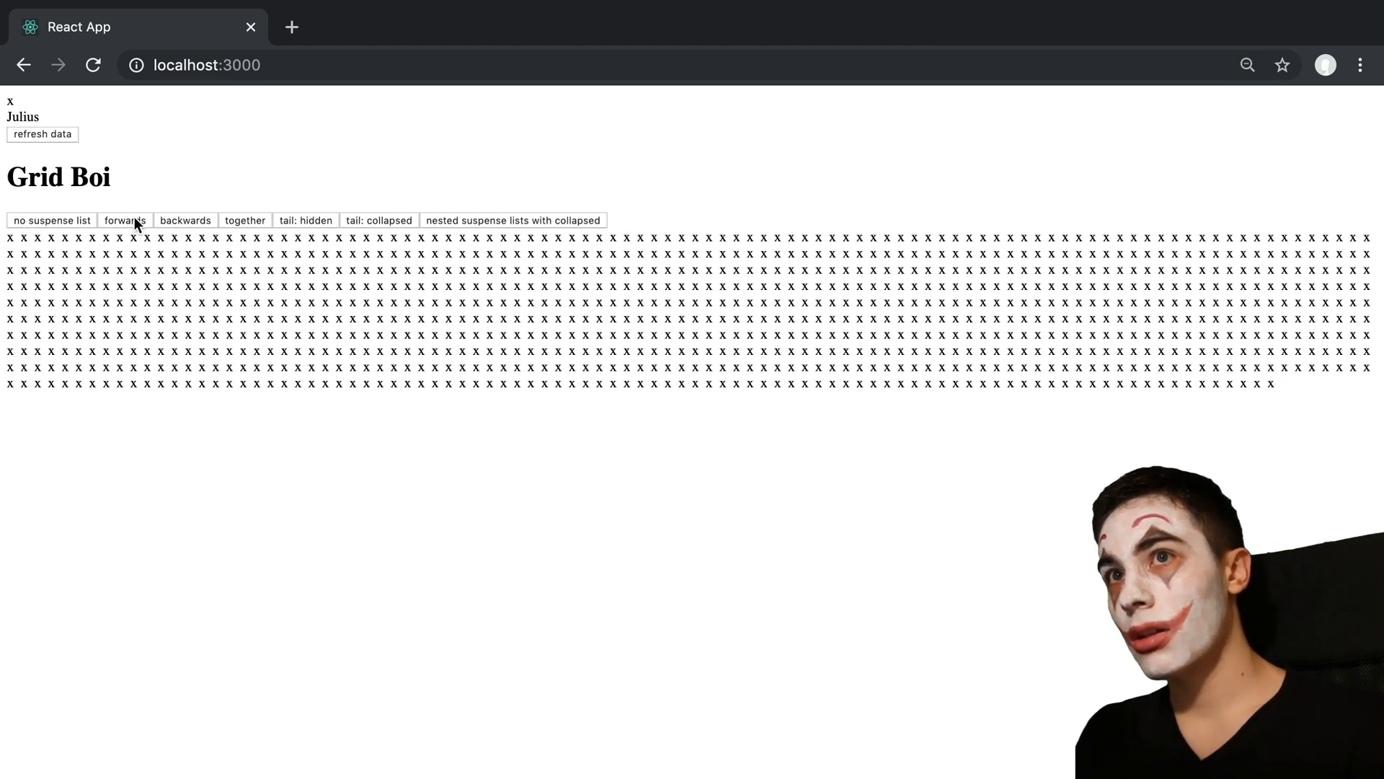
{"action": "left_click", "coordinate": [185, 220]}
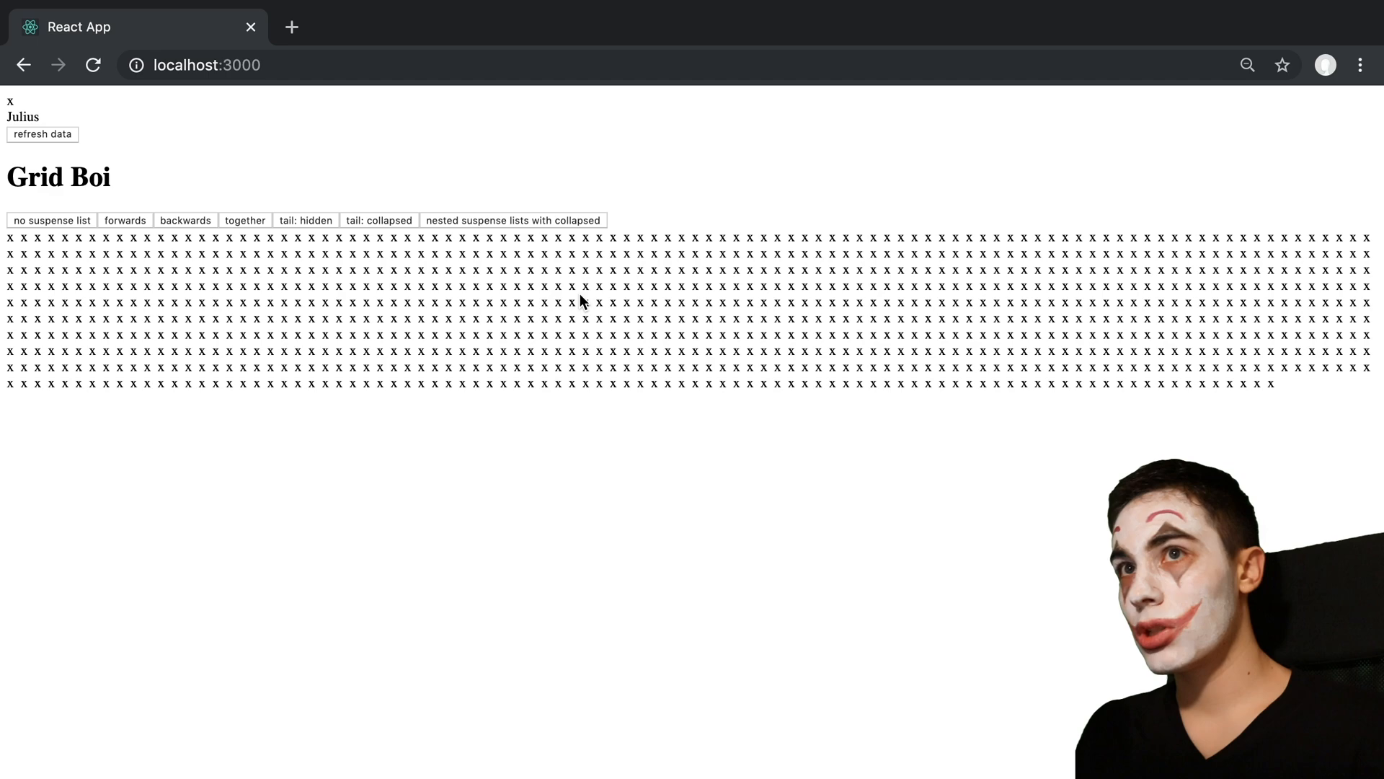
{"action": "key", "text": "ctrl+-"}
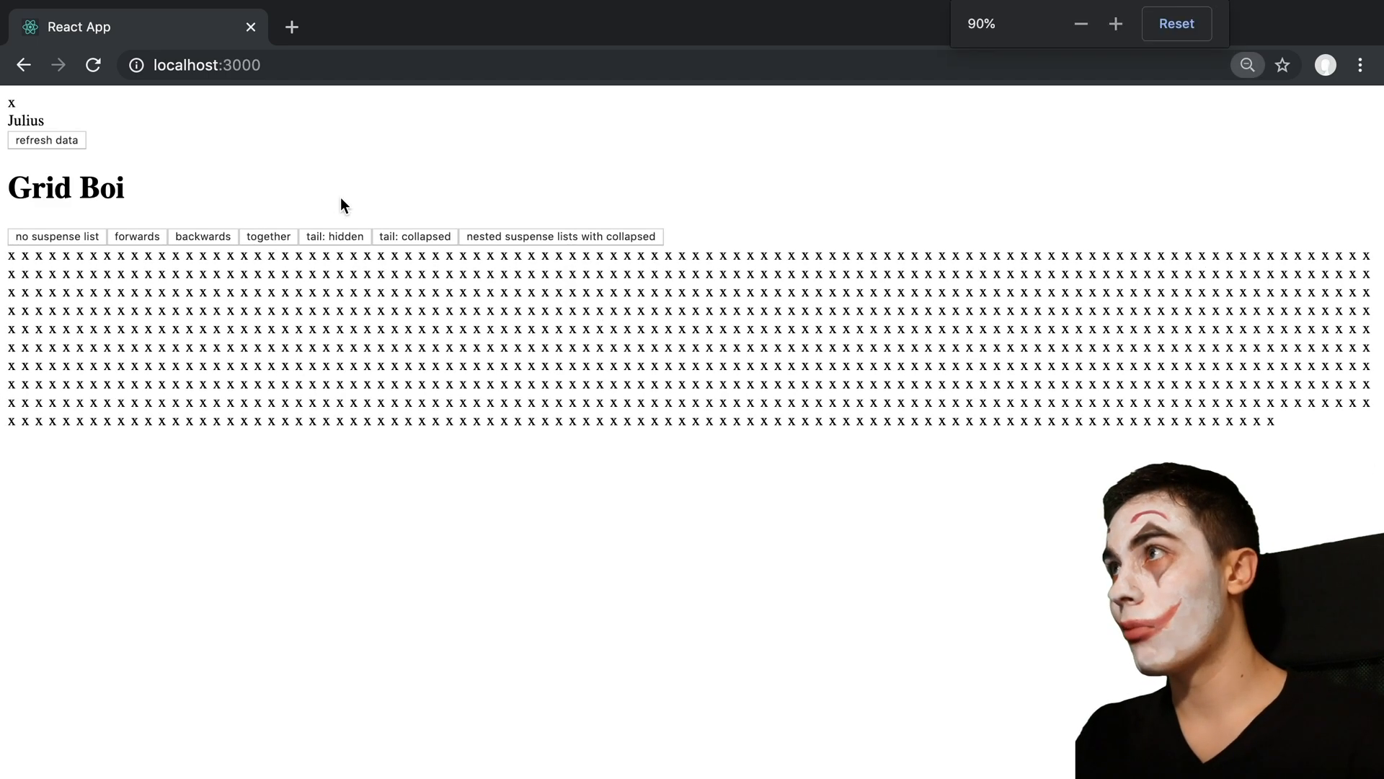
{"action": "left_click", "coordinate": [1115, 24]}
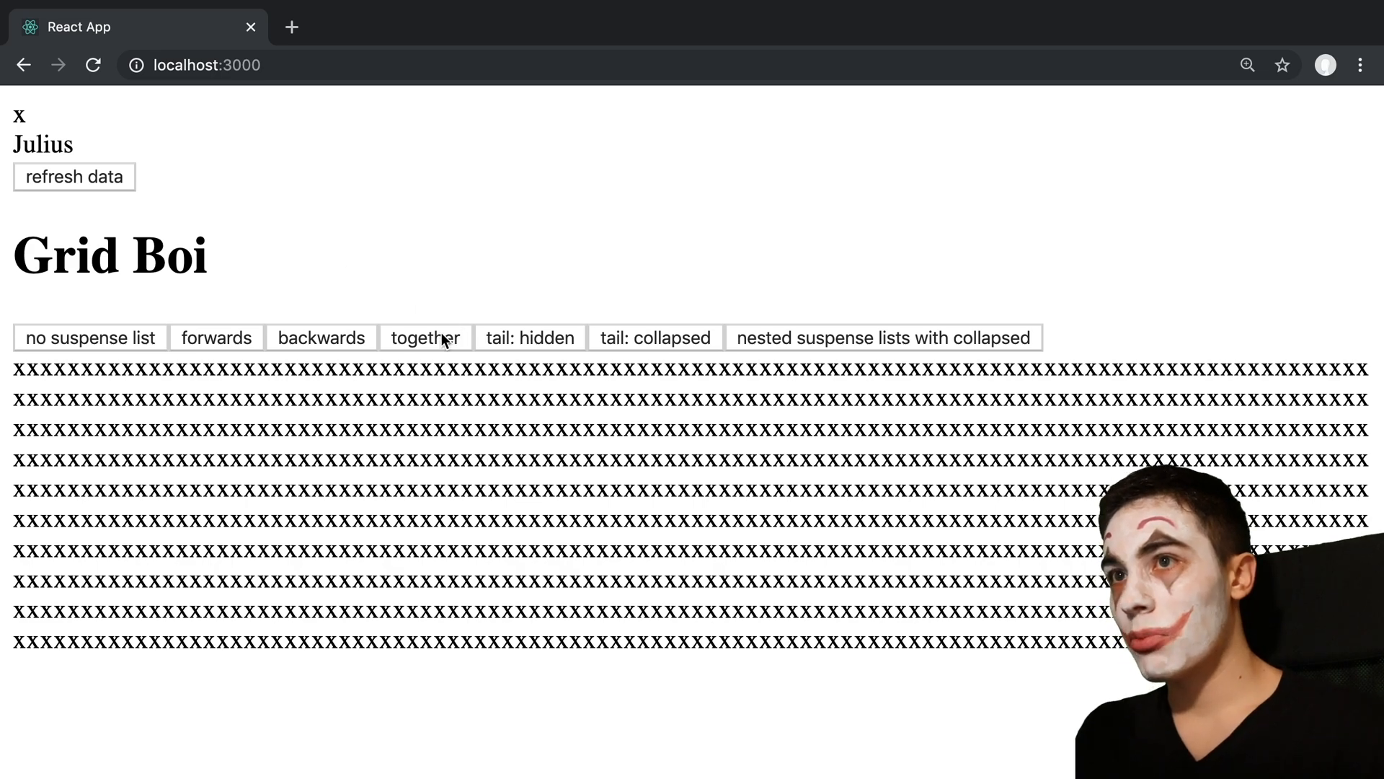
Replay the grid with revealOrder 'together', then refresh the data to show Sofia
{"action": "left_click", "coordinate": [425, 337]}
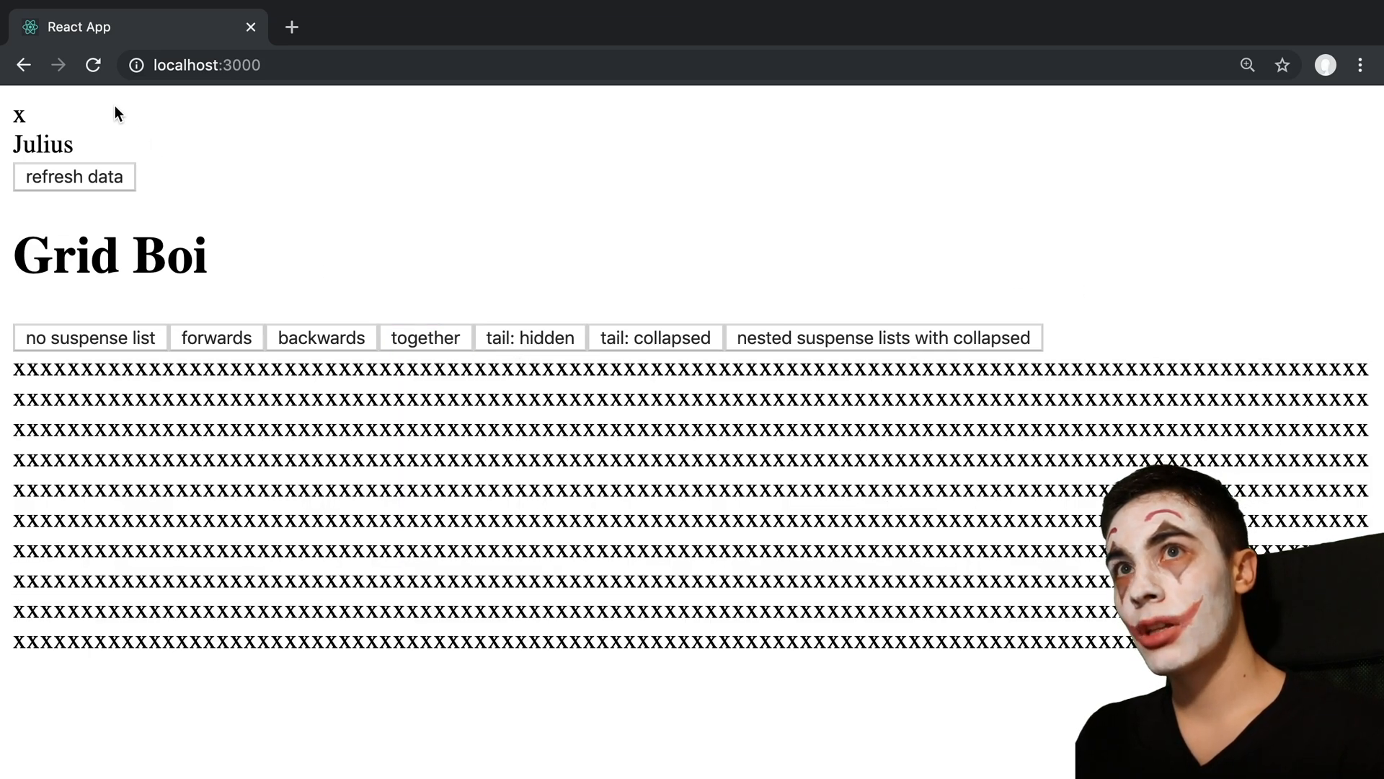
{"action": "left_click", "coordinate": [74, 176]}
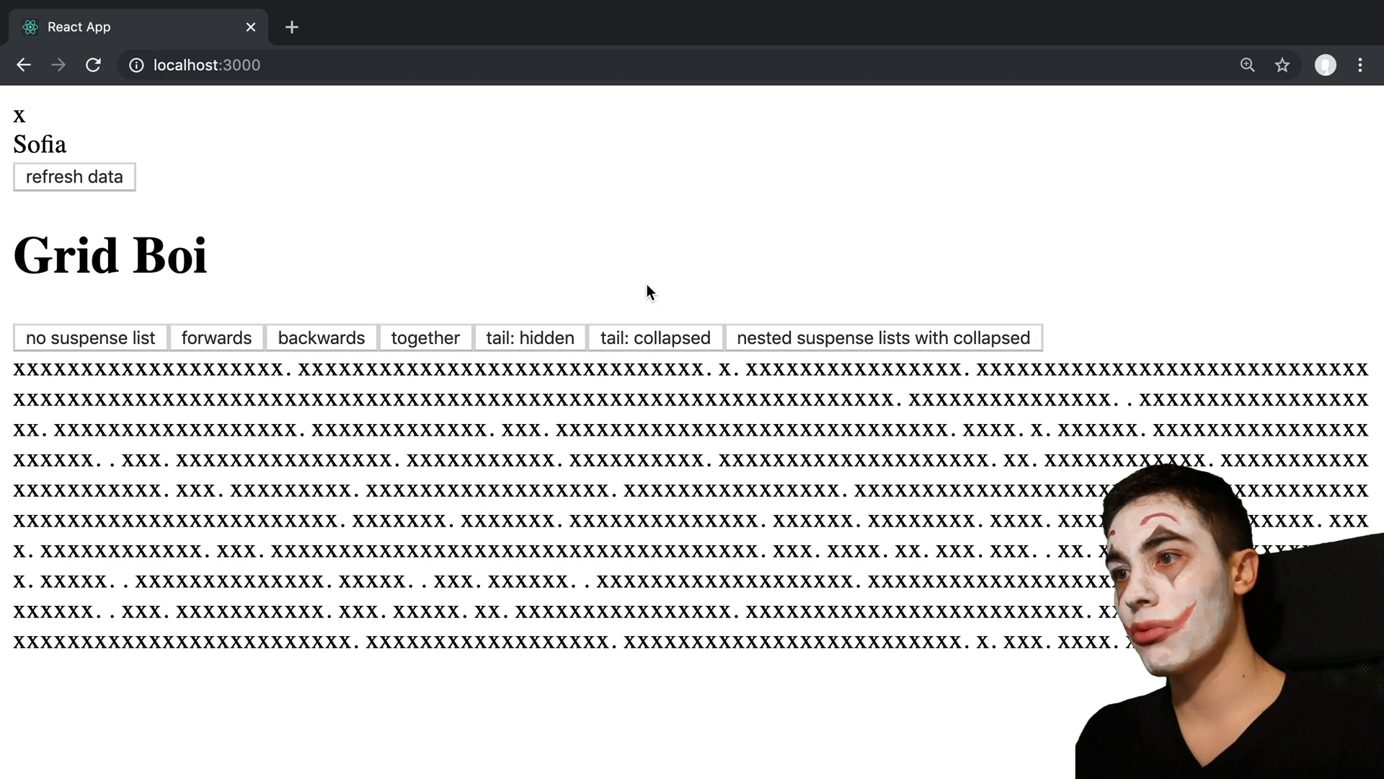
Replay the grid with tail 'hidden', then tail 'collapsed', until it fills
{"action": "left_click", "coordinate": [530, 338]}
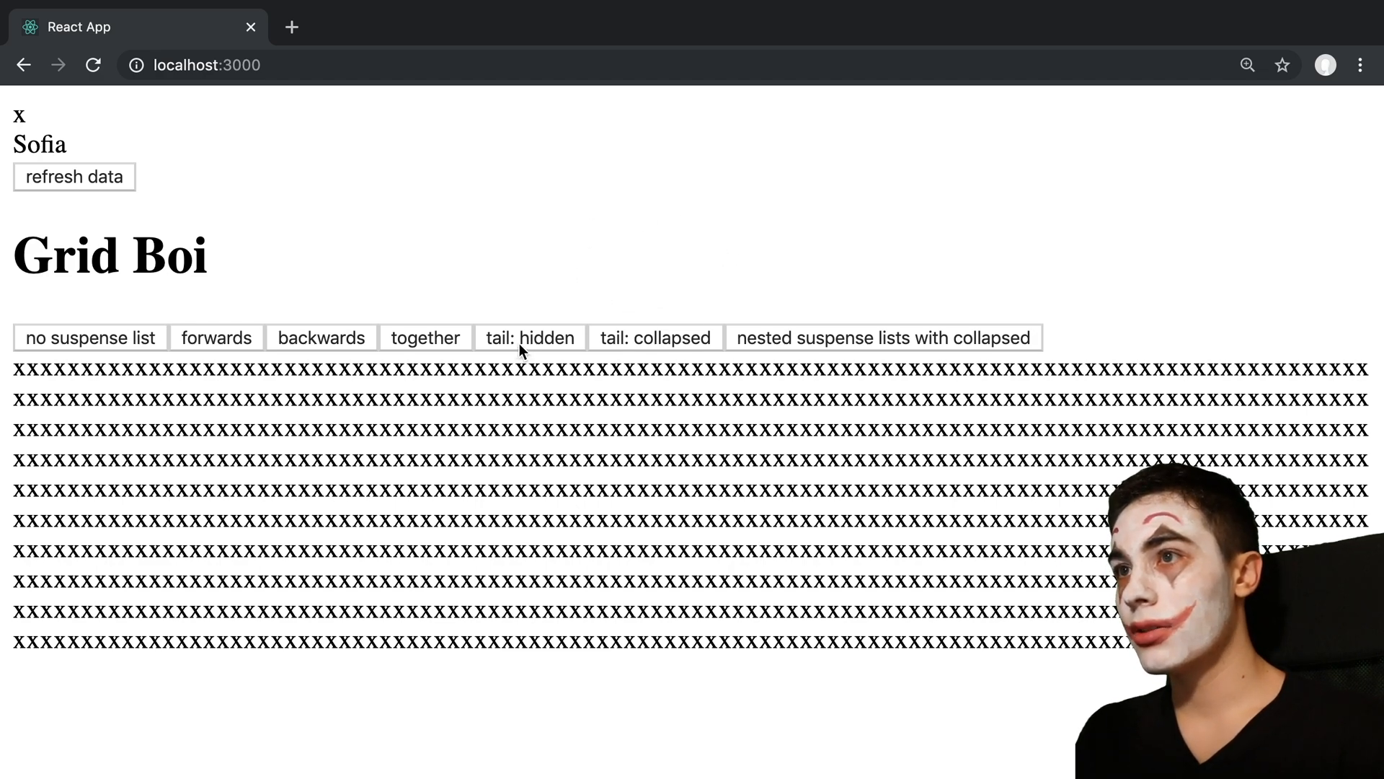
{"action": "left_click", "coordinate": [528, 337]}
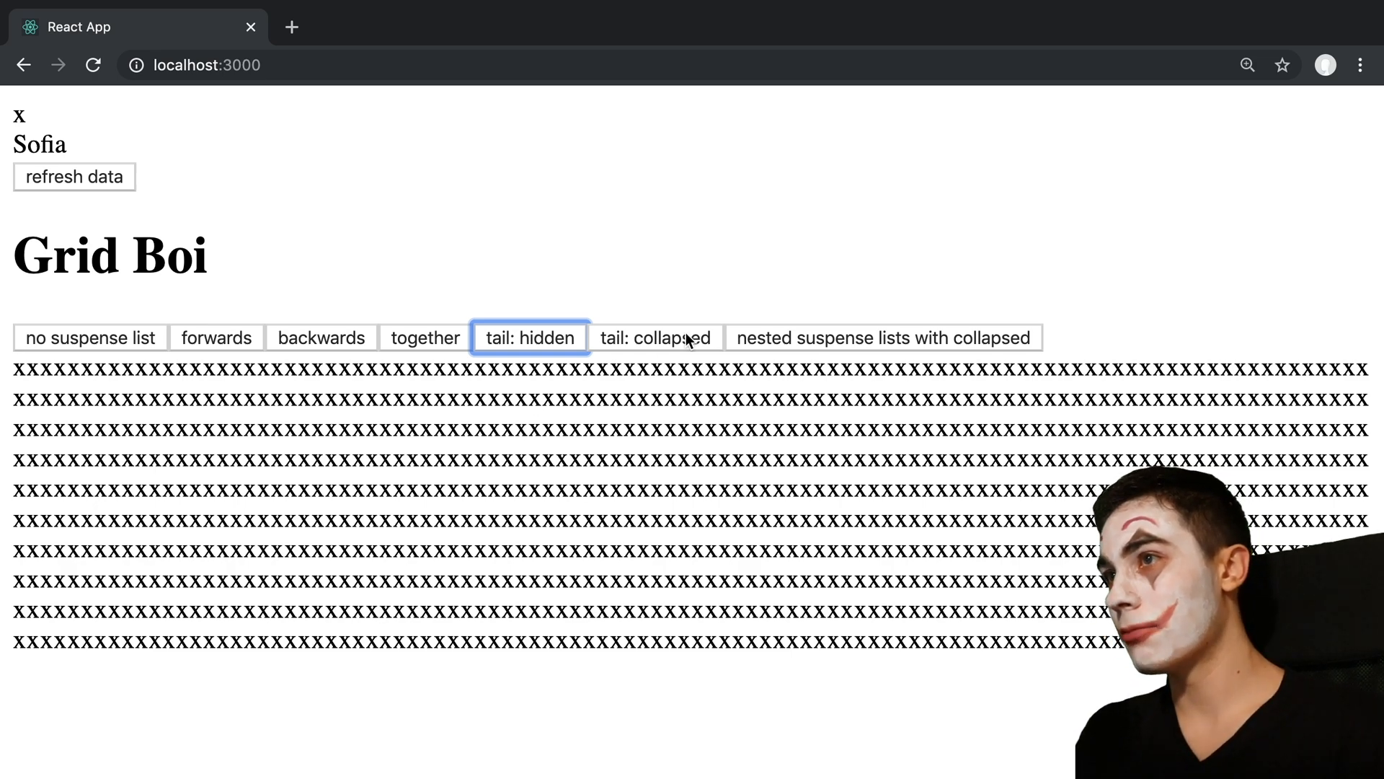
{"action": "left_click", "coordinate": [657, 338]}
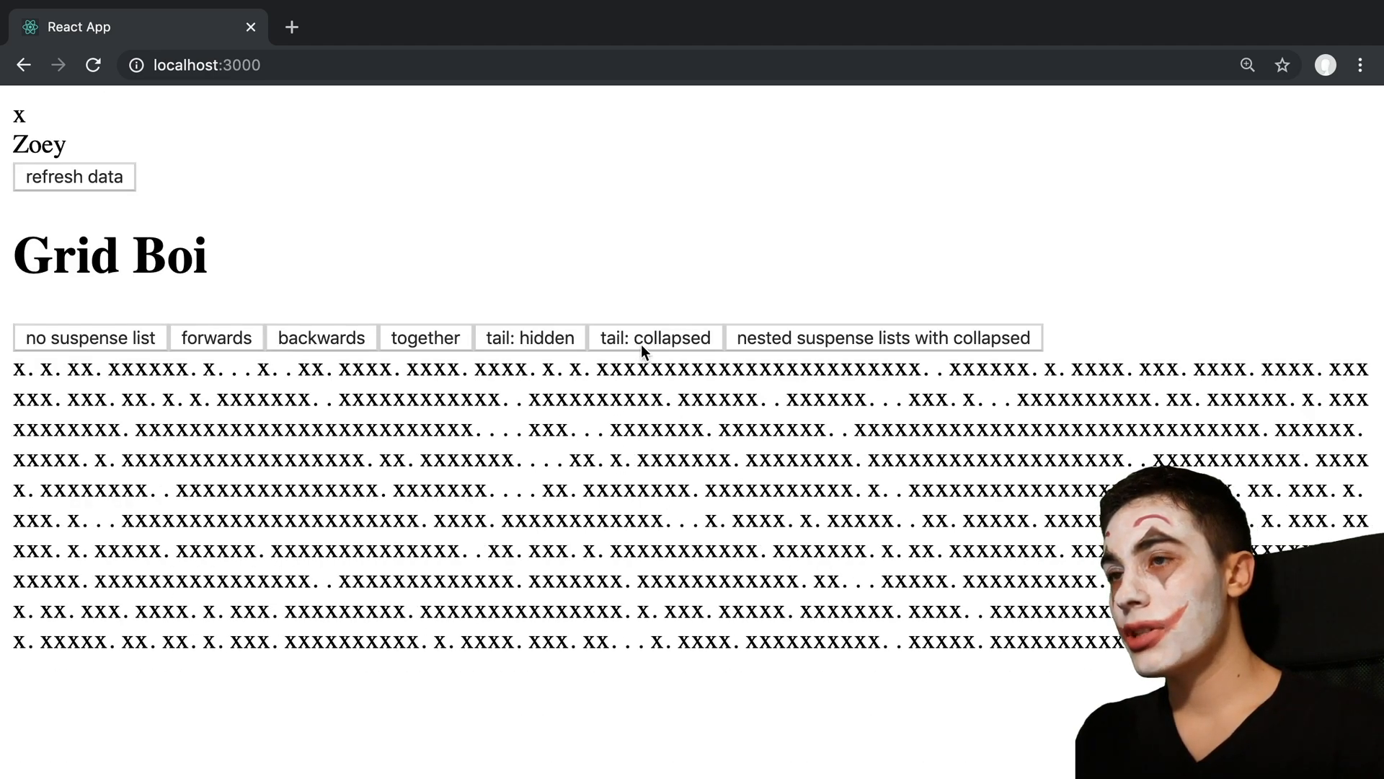
{"action": "left_click", "coordinate": [655, 338]}
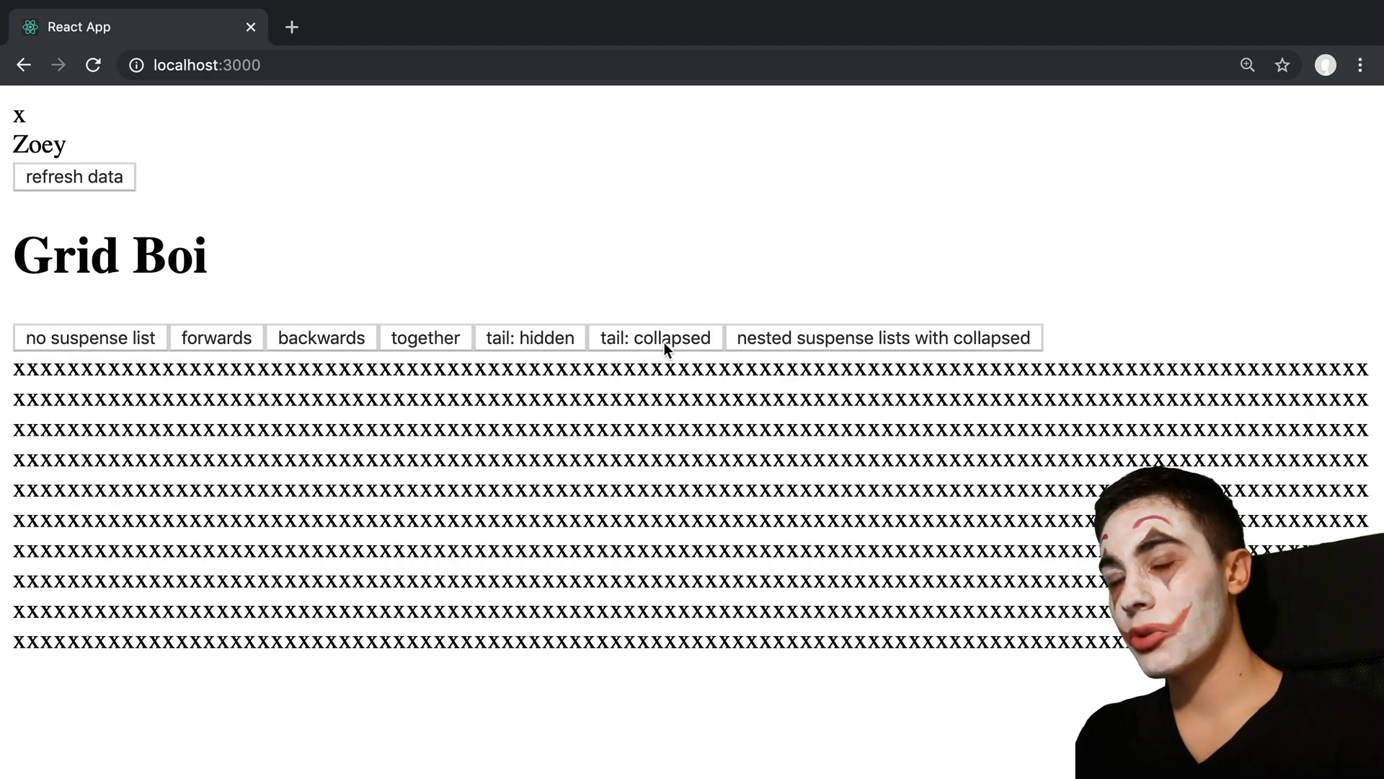
{"action": "left_click", "coordinate": [656, 338]}
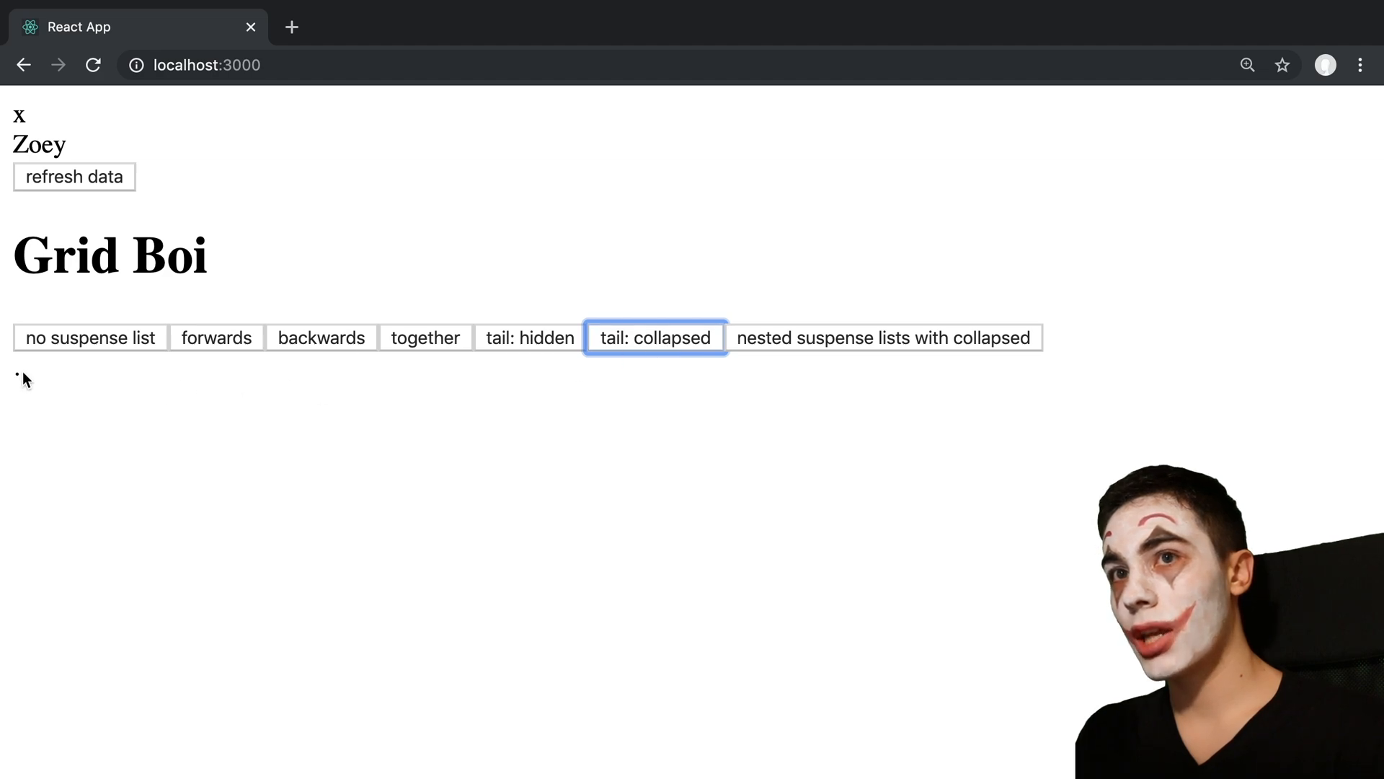
{"action": "left_click", "coordinate": [657, 338]}
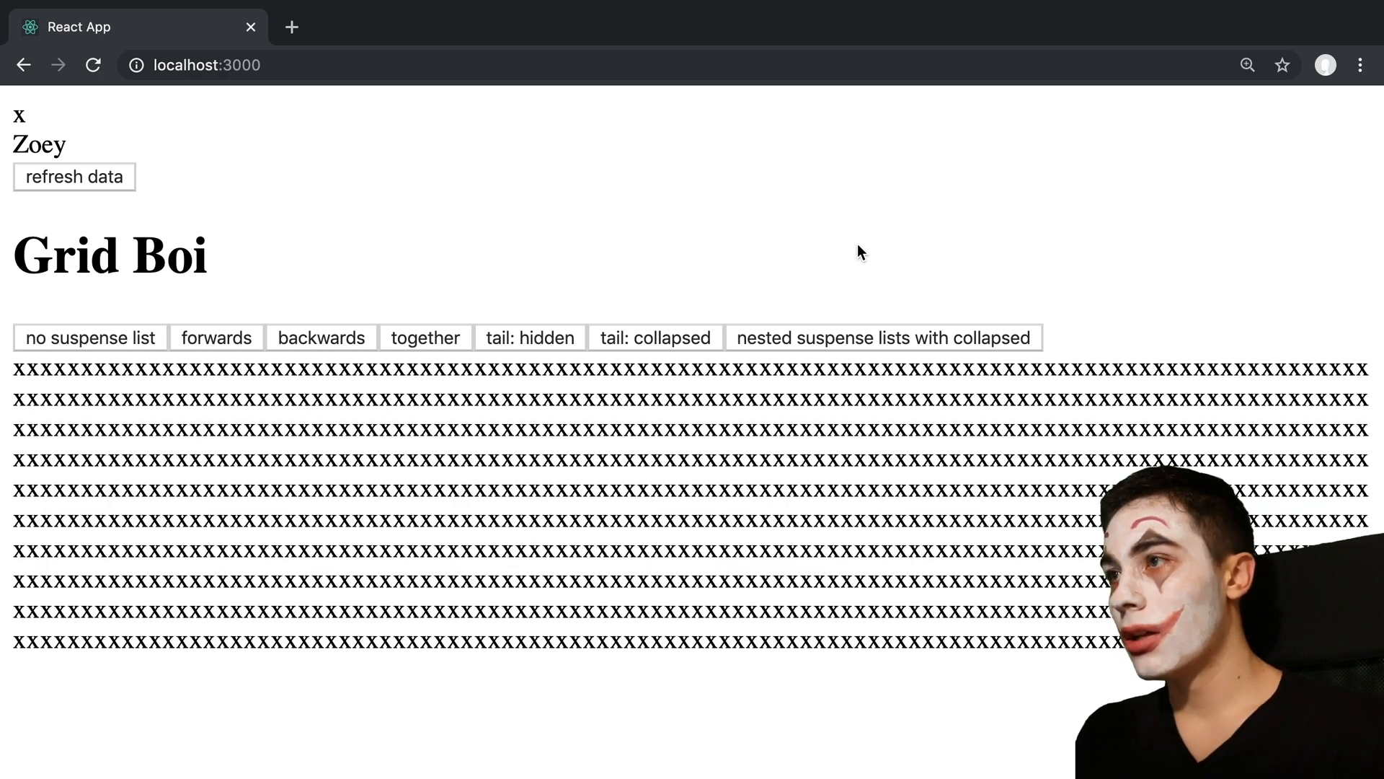
{"action": "mouse_move", "coordinate": [865, 277]}
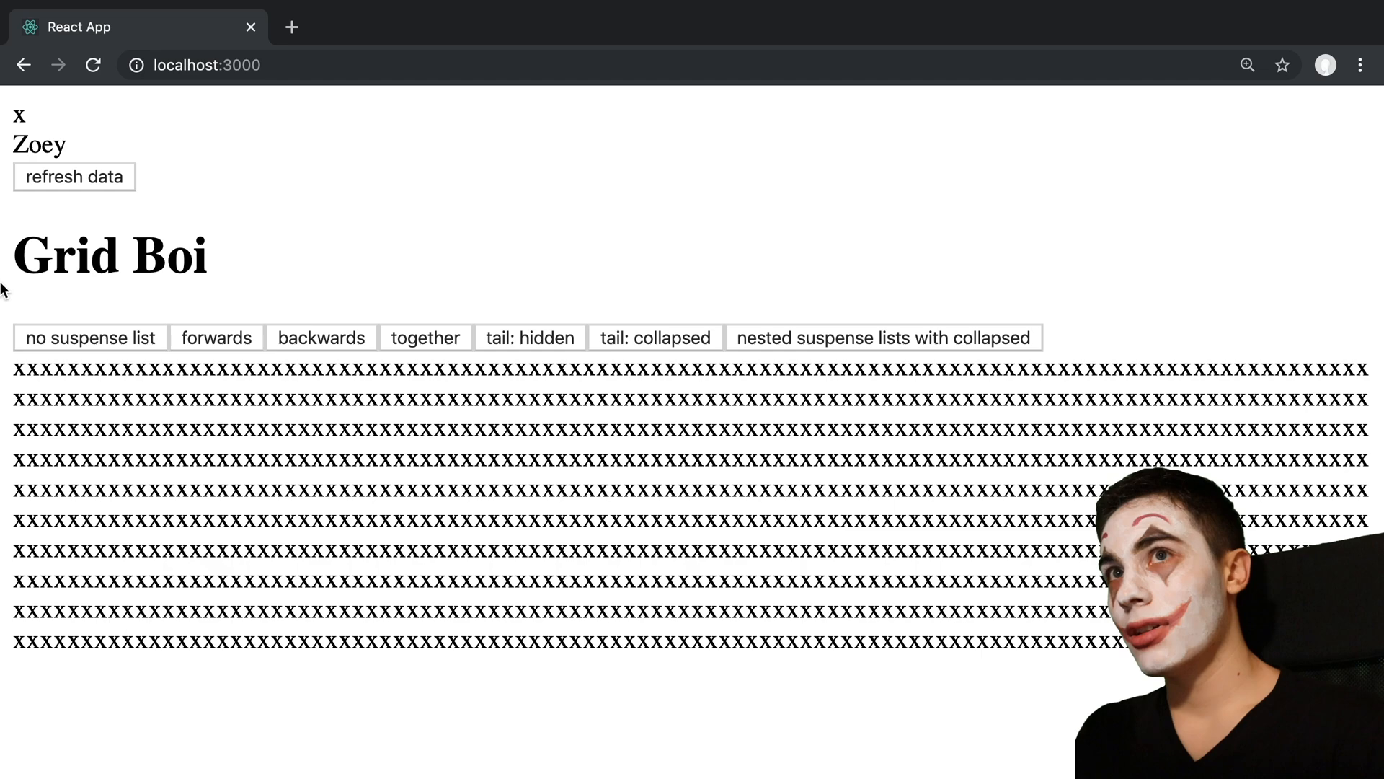
{"action": "left_click", "coordinate": [885, 338]}
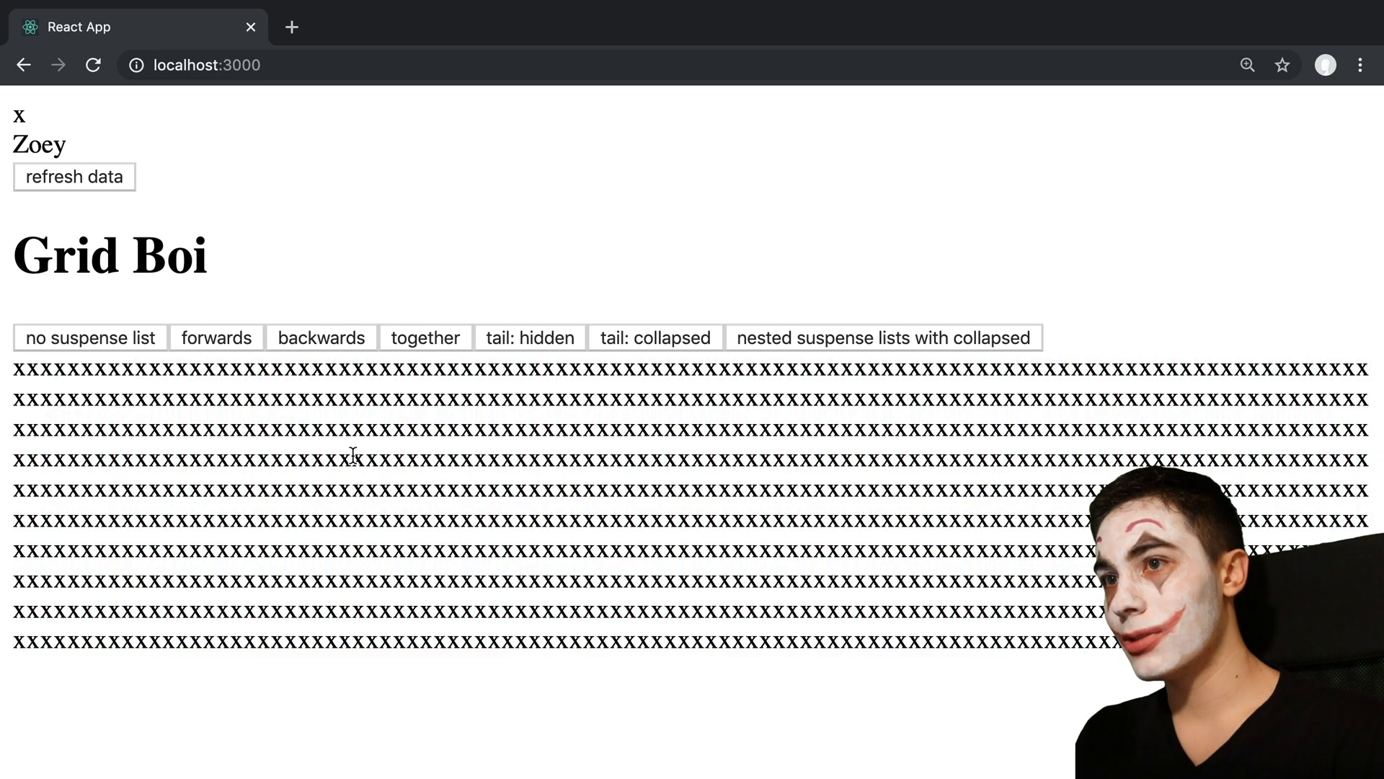
{"action": "mouse_move", "coordinate": [354, 283]}
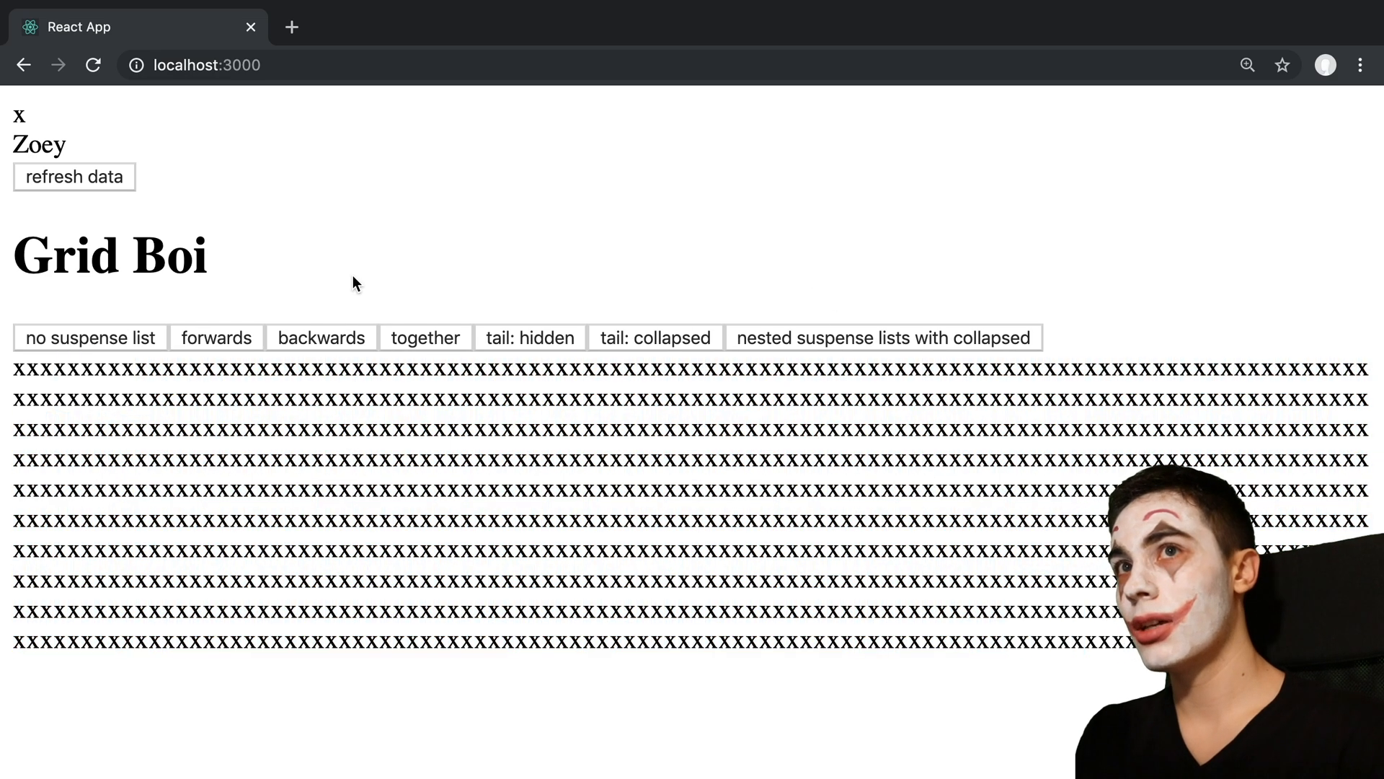